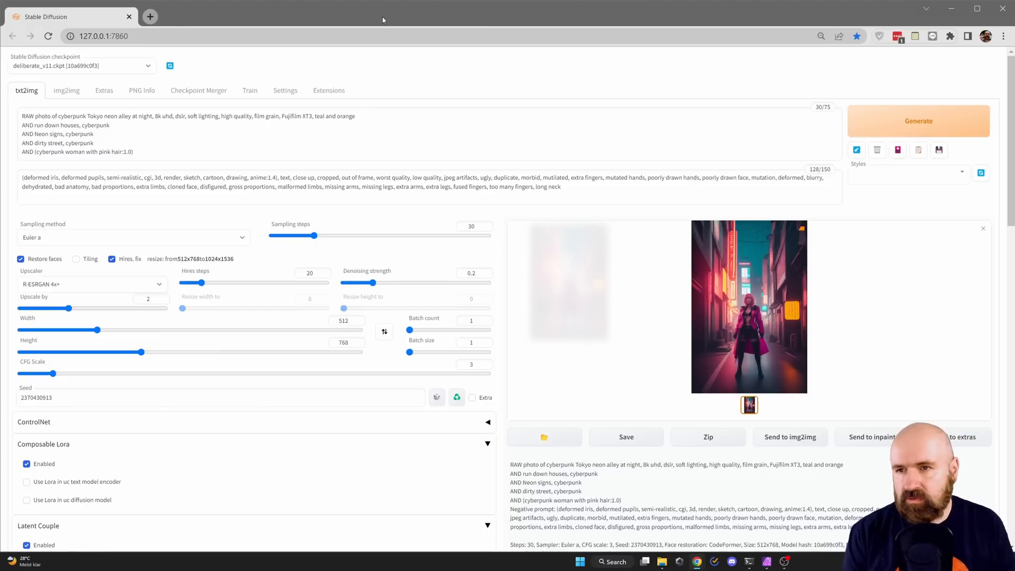
# Load the index of extensions available to install from the Extensions page
pyautogui.click(329, 91)
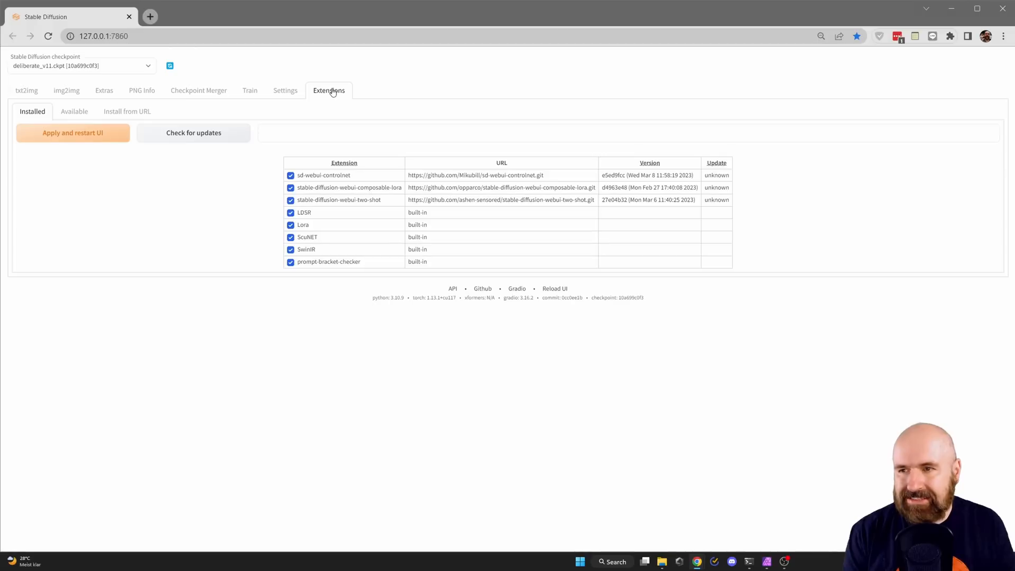
pyautogui.click(74, 111)
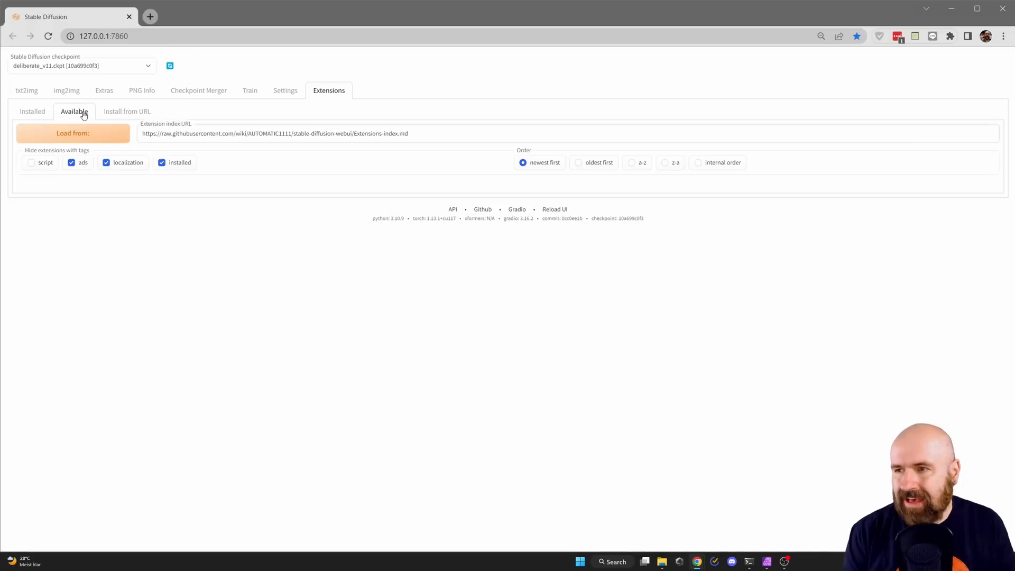
pyautogui.click(73, 134)
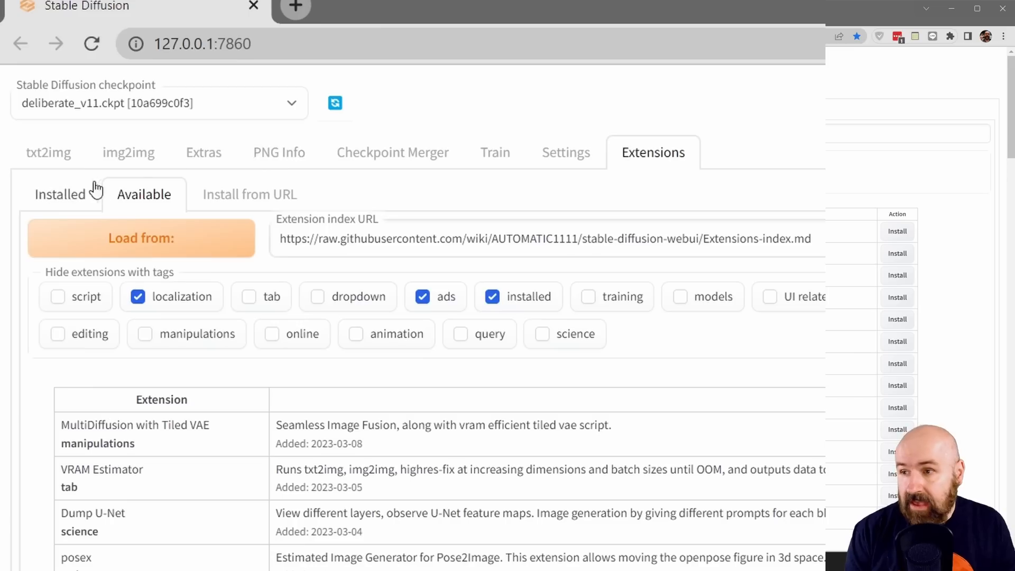
# Return to the installed extensions list and check them for updates
pyautogui.click(59, 194)
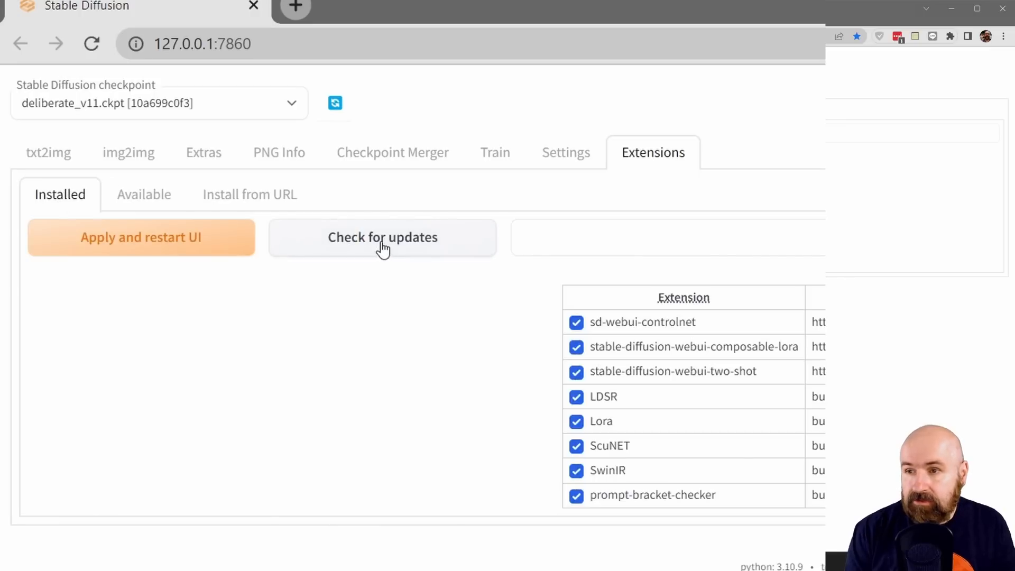
pyautogui.click(382, 237)
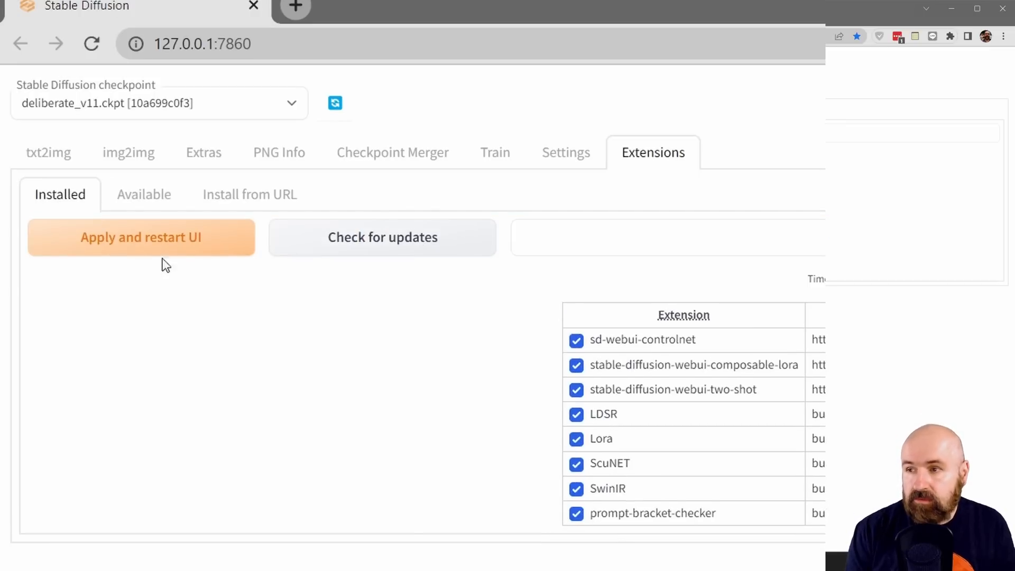
pyautogui.moveTo(126, 253)
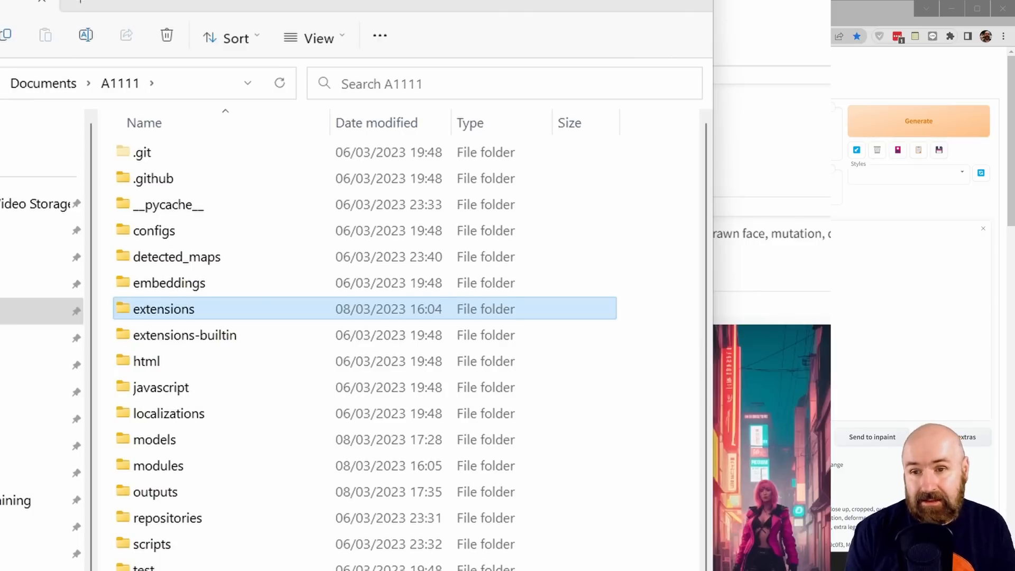
pyautogui.moveTo(167, 314)
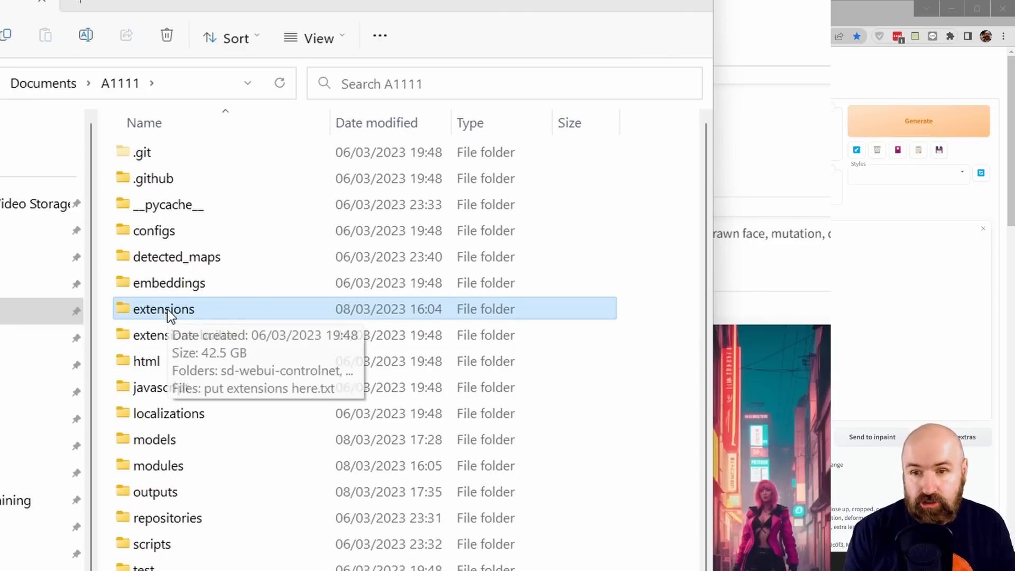
# Open the A1111 extensions folder and launch Command Prompt there via 'cmd' in the address bar
pyautogui.doubleClick(163, 309)
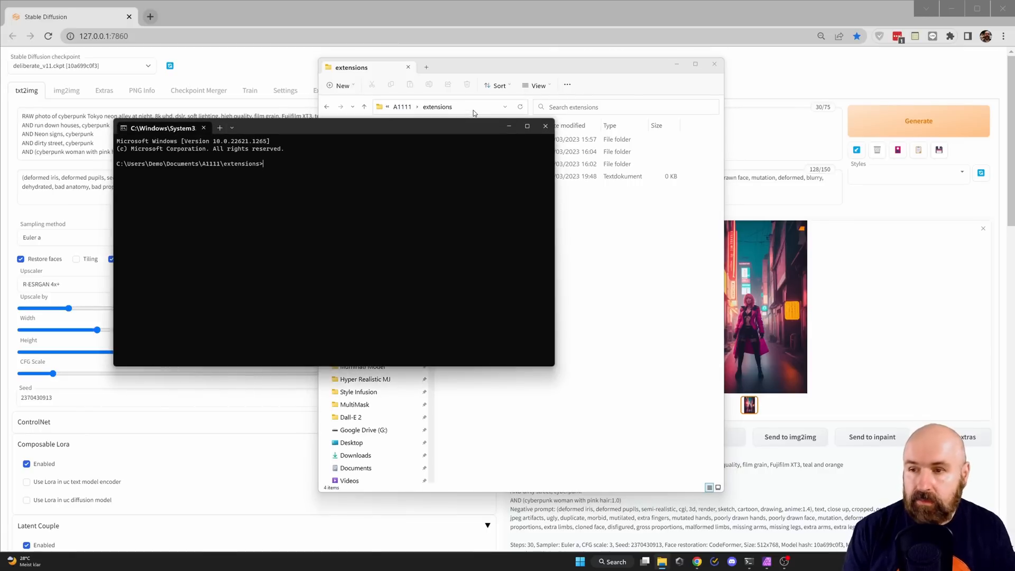
pyautogui.moveTo(261, 170)
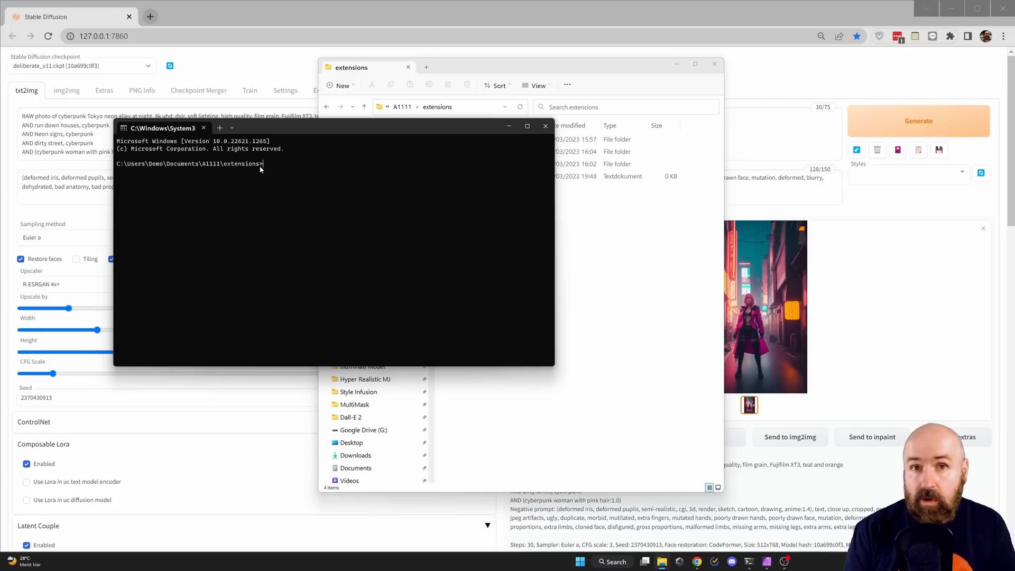
pyautogui.moveTo(546, 125)
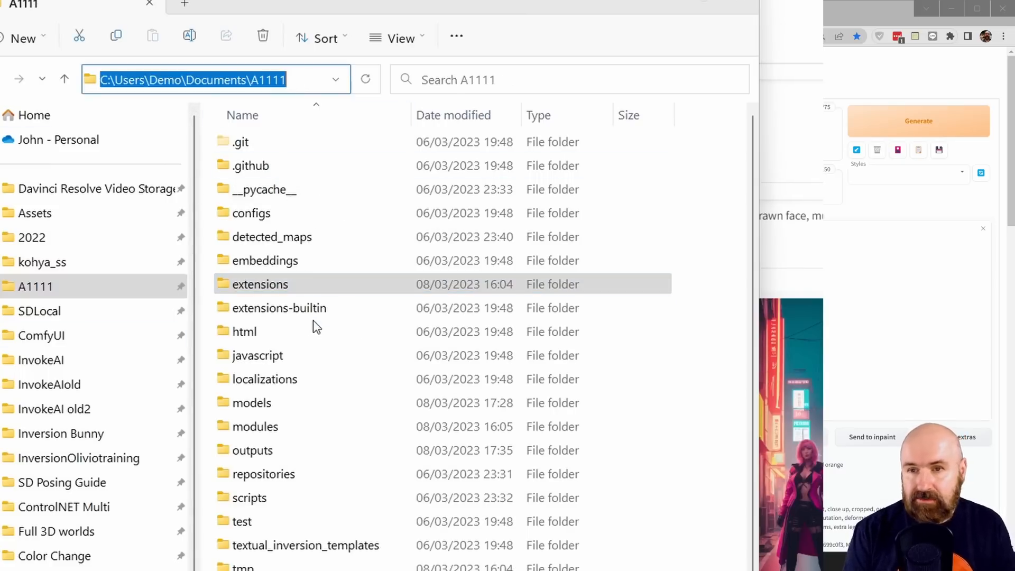
pyautogui.write('cmd')
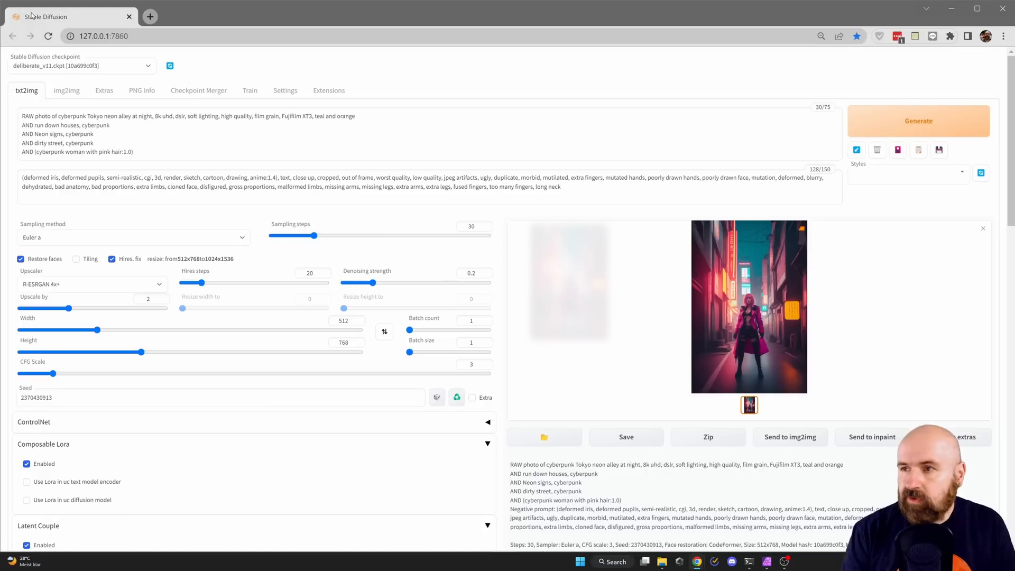
pyautogui.moveTo(309, 110)
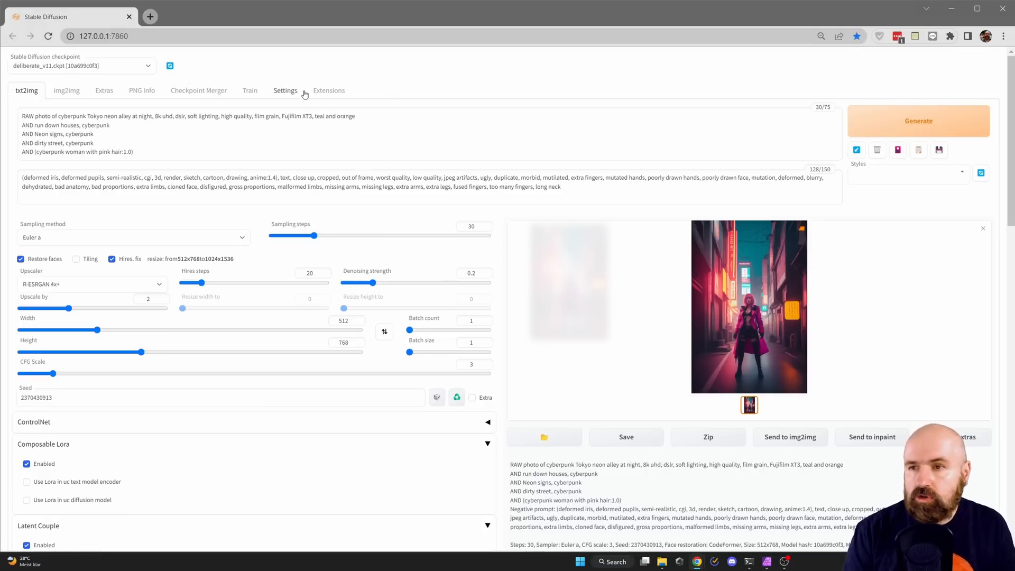
pyautogui.click(328, 90)
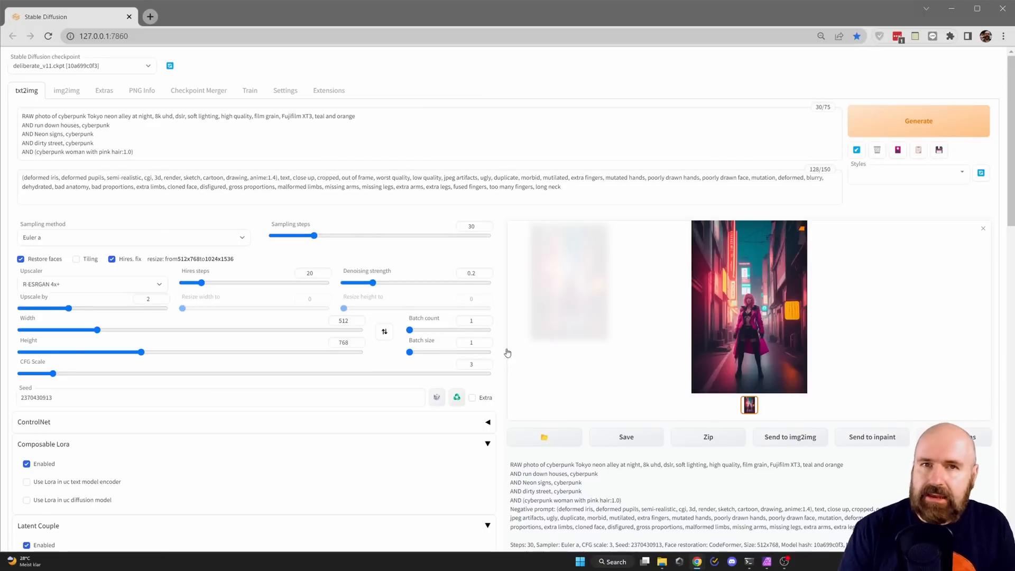
# Scroll the txt2img page down to the Latent Couple panel with Enabled, Mask and Denoise Mask
pyautogui.scroll(-3)
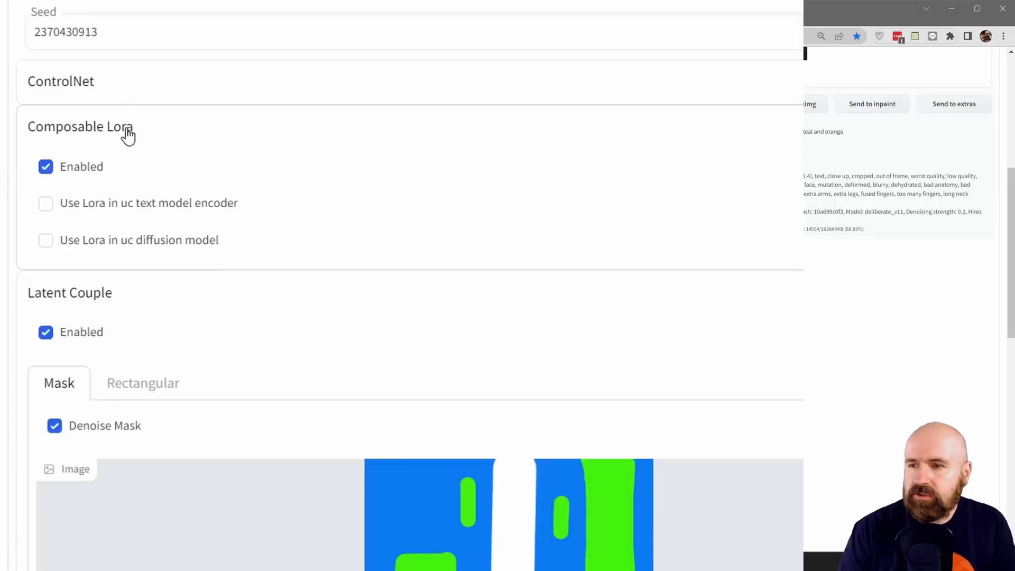
pyautogui.moveTo(45, 166)
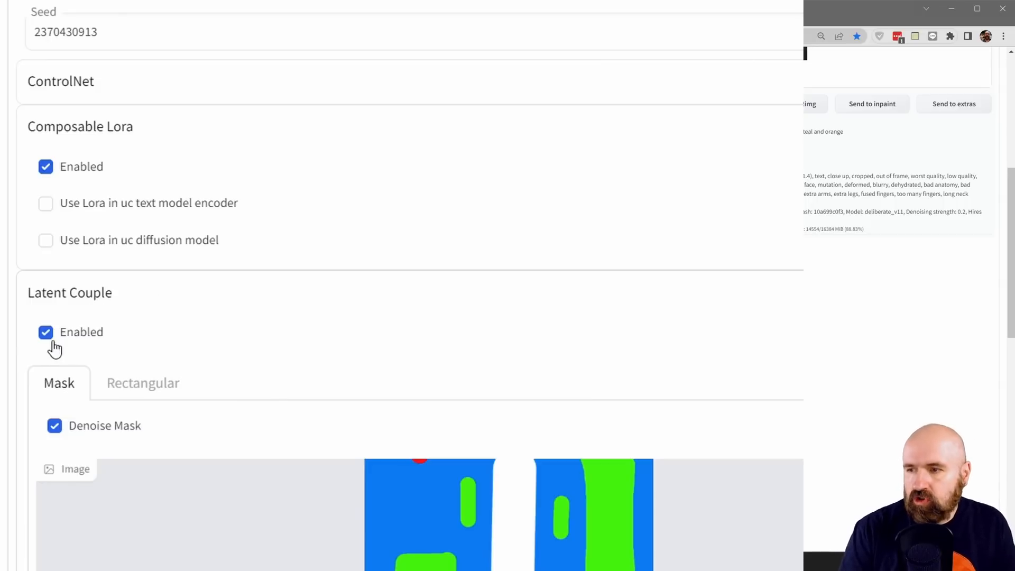
pyautogui.moveTo(103, 340)
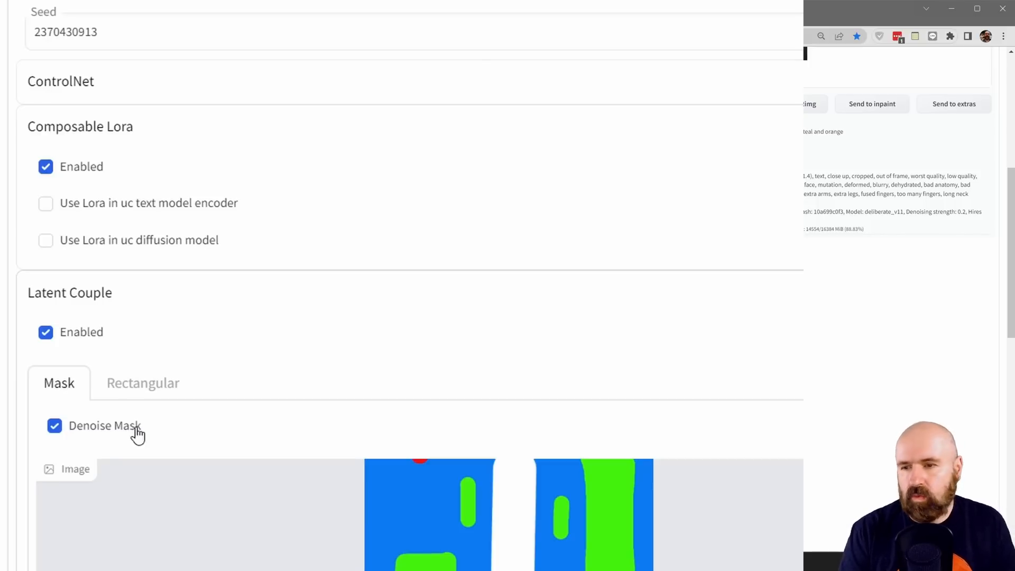
pyautogui.scroll(-3)
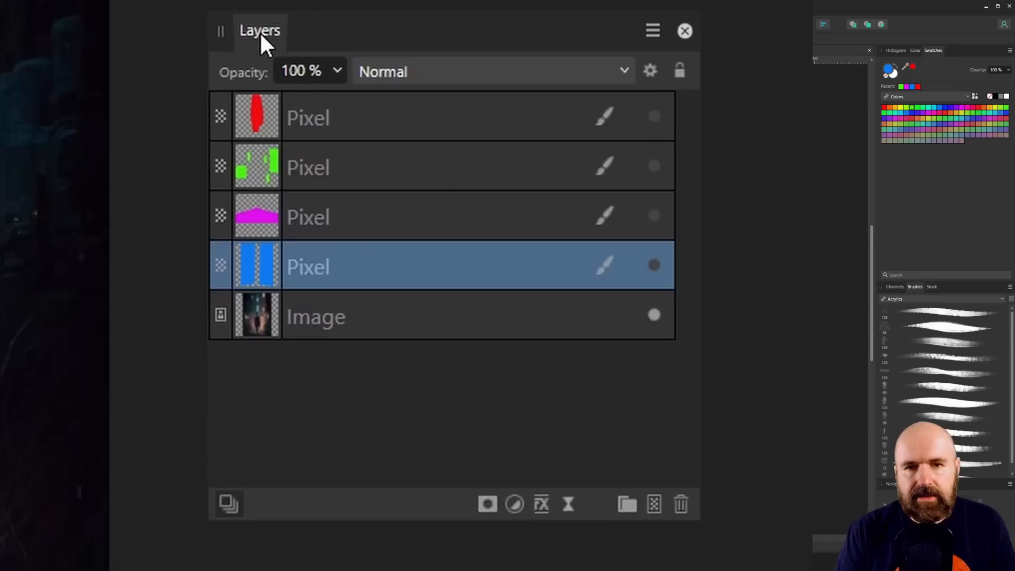
pyautogui.moveTo(653, 504)
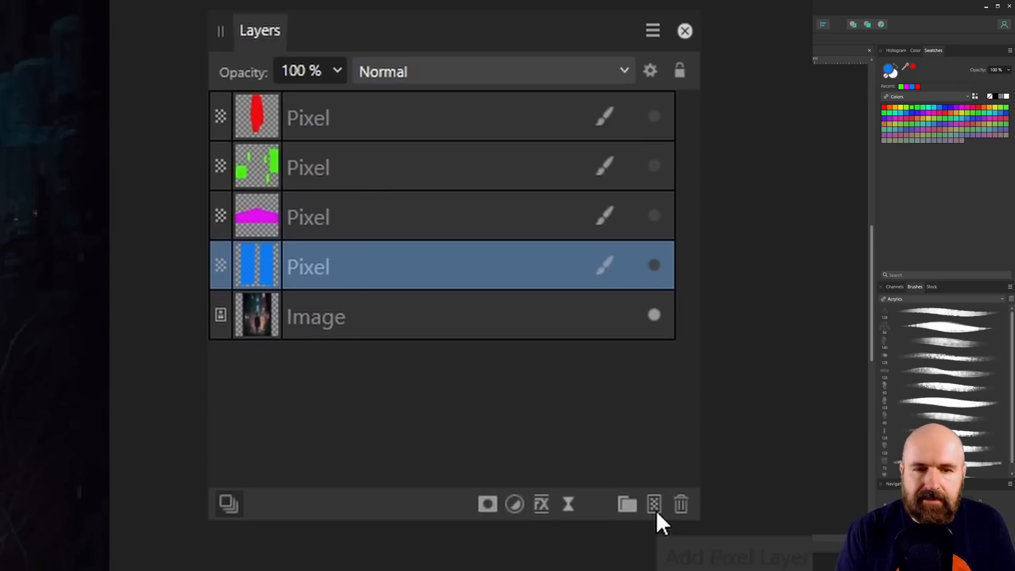
pyautogui.moveTo(653, 504)
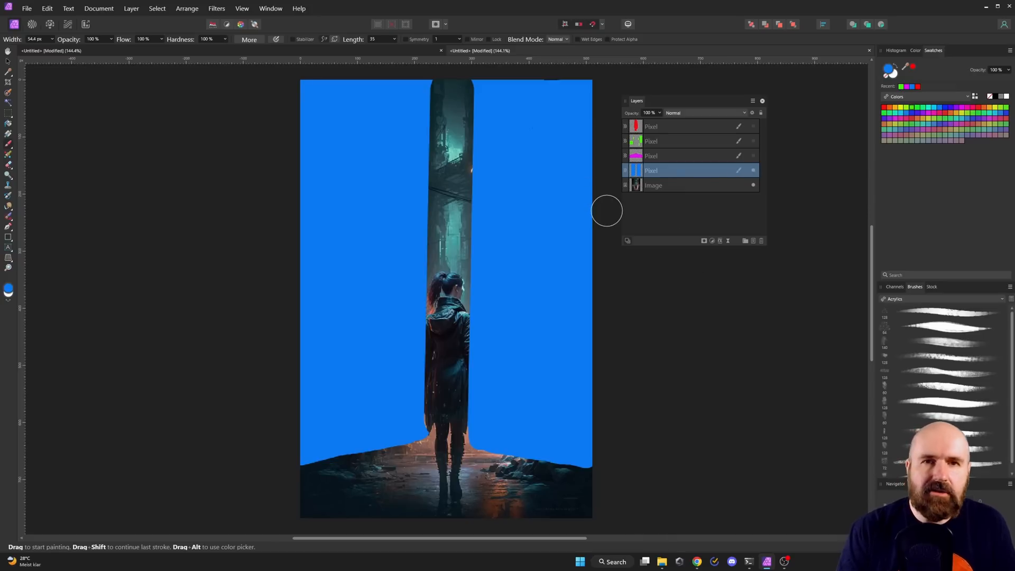
pyautogui.moveTo(491, 352)
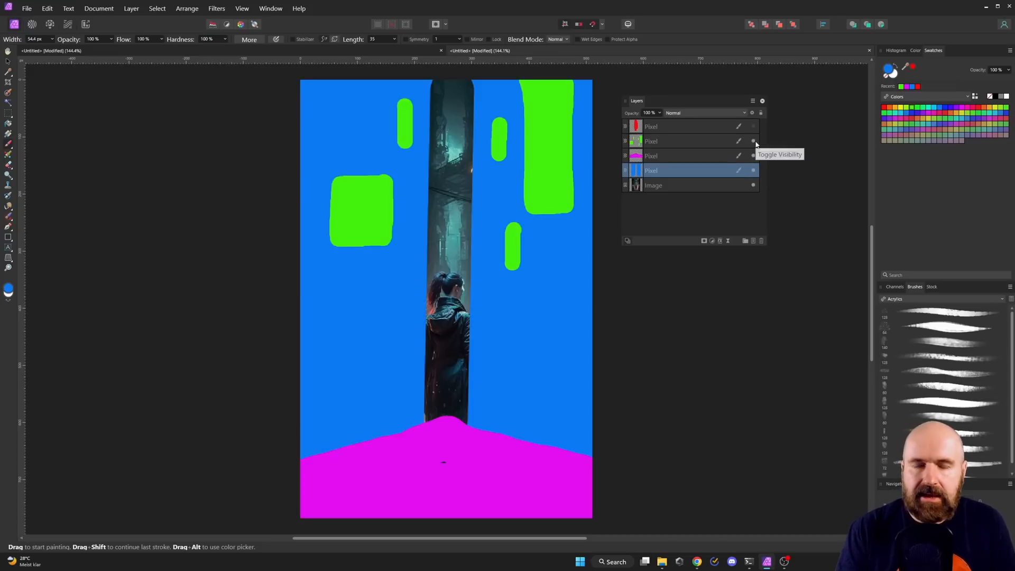
pyautogui.moveTo(754, 126)
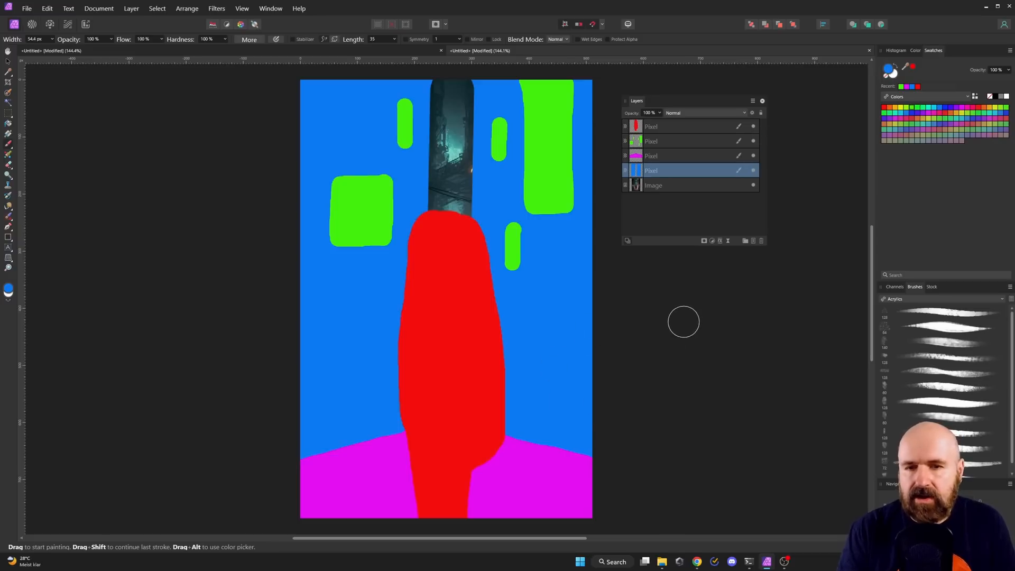
pyautogui.moveTo(693, 322)
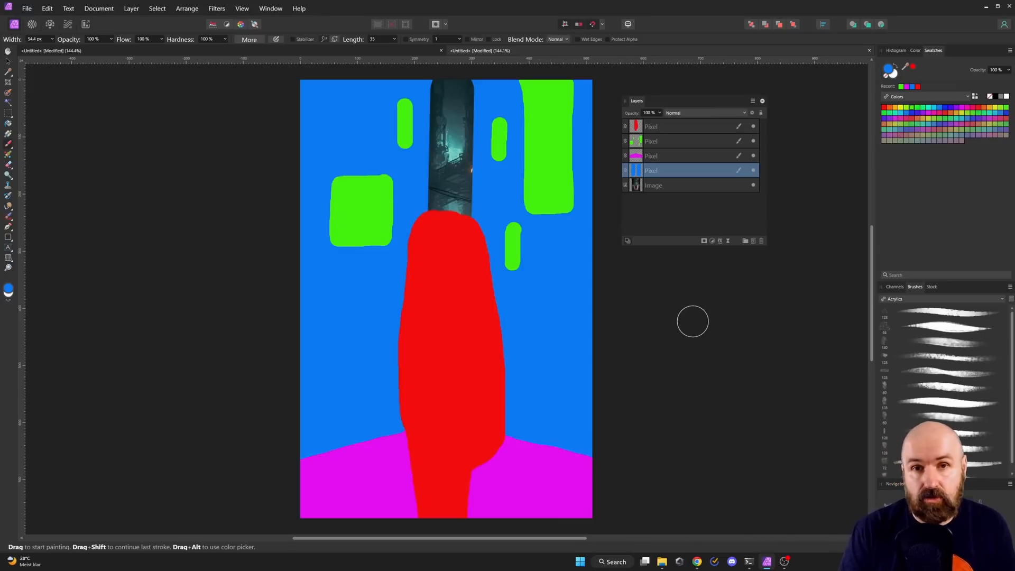
# Show the blue, magenta, green and red pixel mask layers over the alley image
pyautogui.click(446, 123)
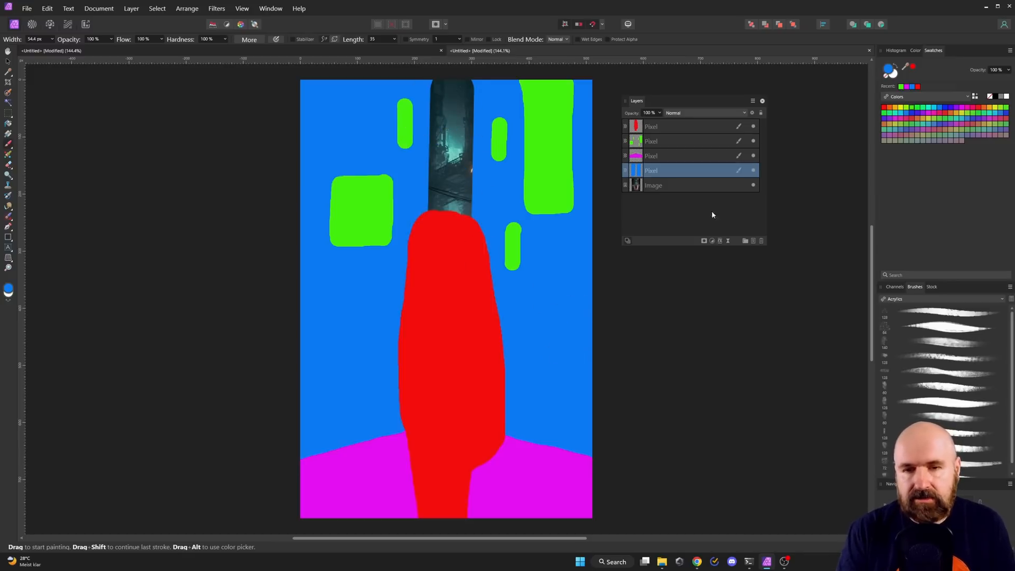
pyautogui.moveTo(635, 240)
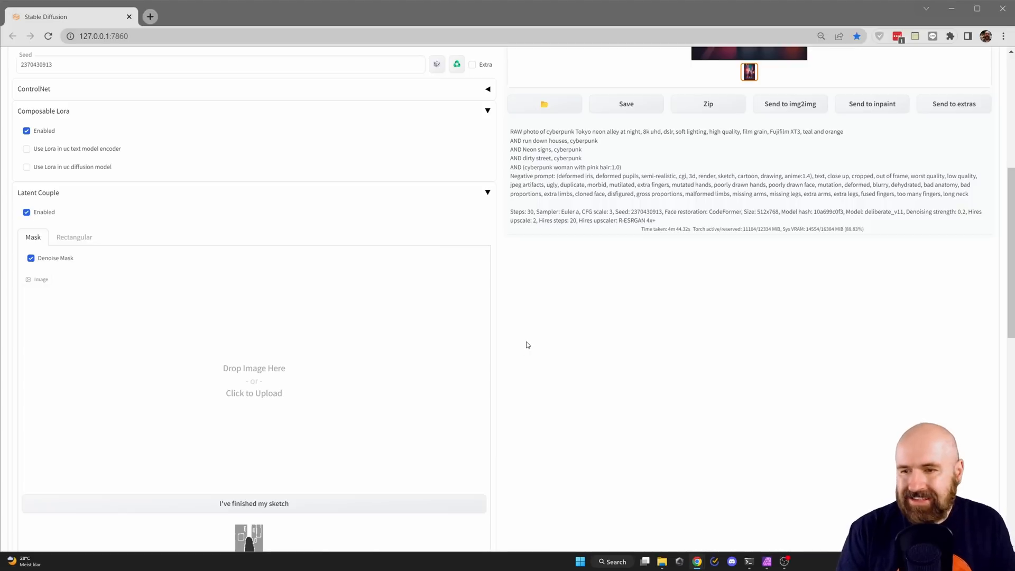
pyautogui.moveTo(253, 390)
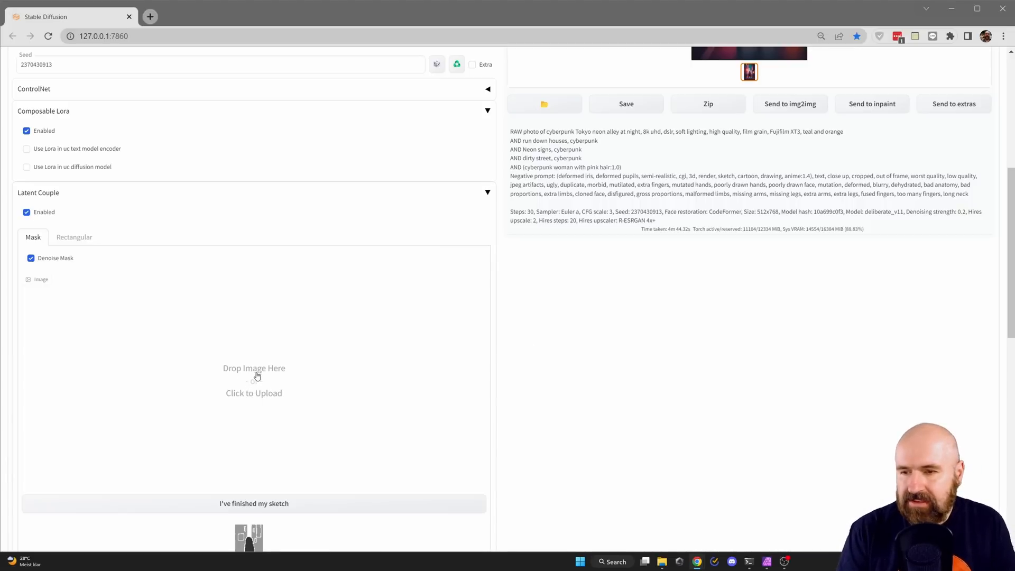
# Upload the painted mask PNG and finish the sketch to split it into colour region masks
pyautogui.click(254, 381)
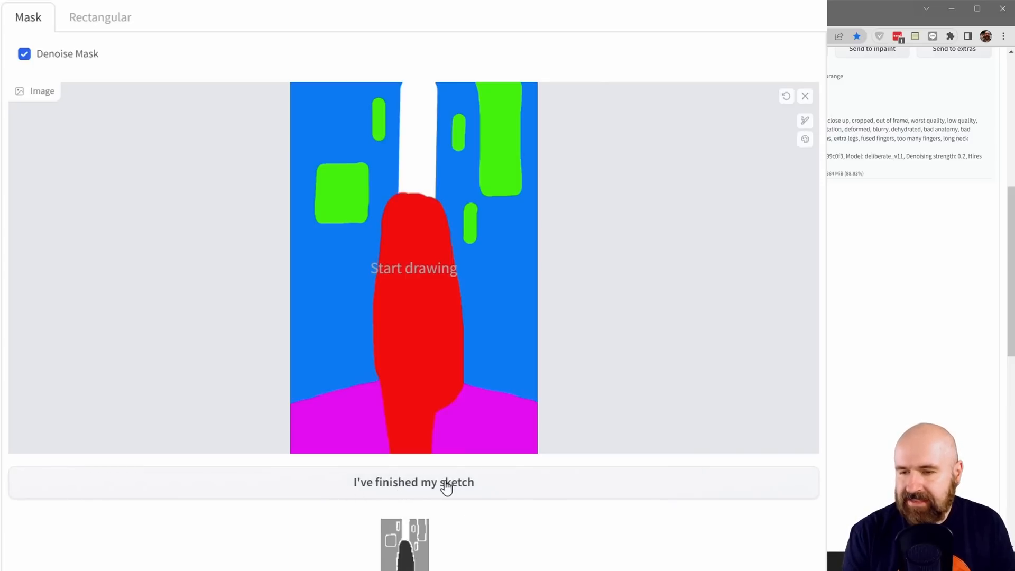
pyautogui.click(413, 483)
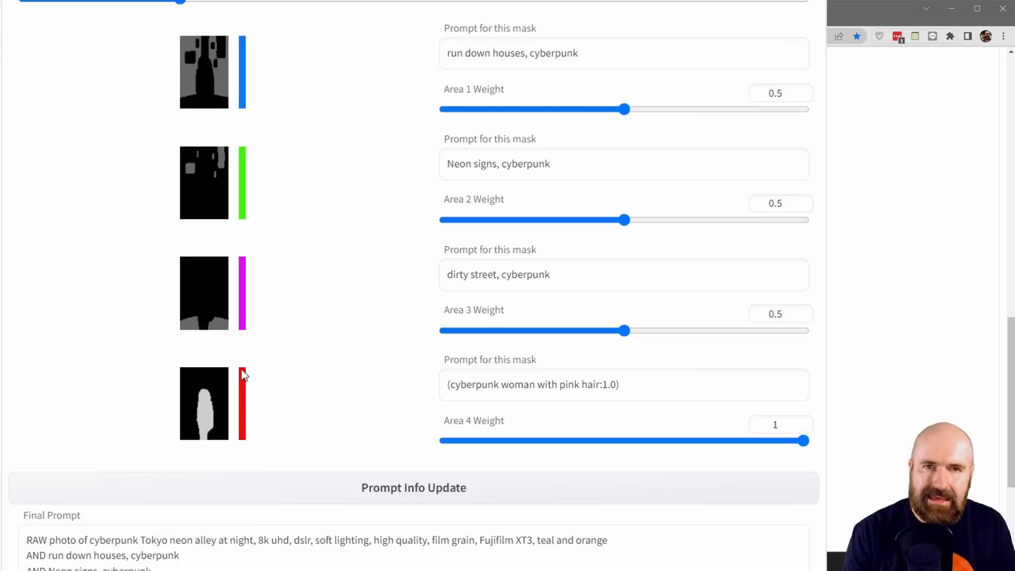
pyautogui.moveTo(323, 410)
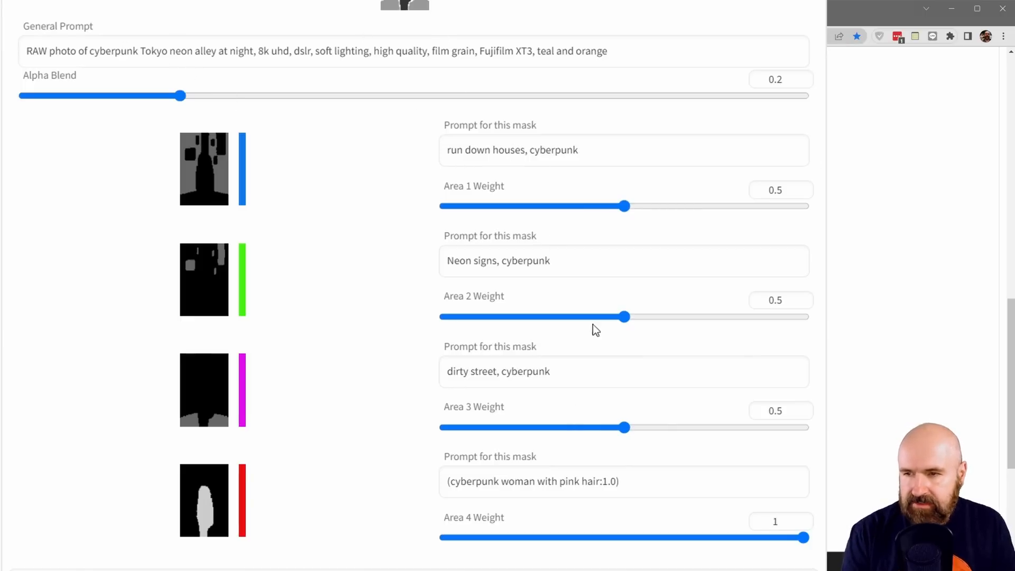
pyautogui.moveTo(745, 458)
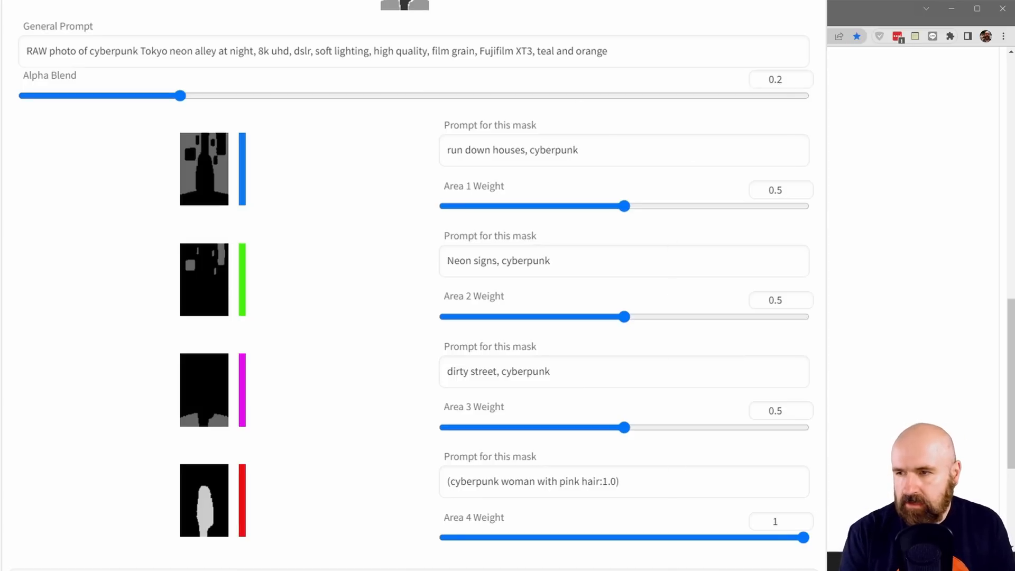
pyautogui.moveTo(615, 36)
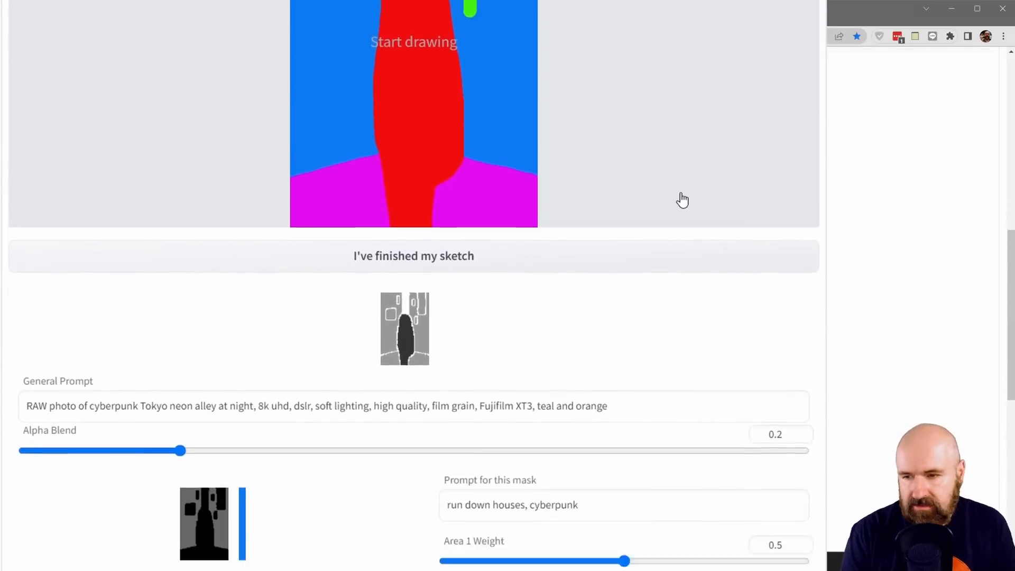
# Fill the four area prompts (houses, neon signs, street, pink-haired woman) with weights 0.5, 0.5, 0.5 and 1
pyautogui.scroll(-3)
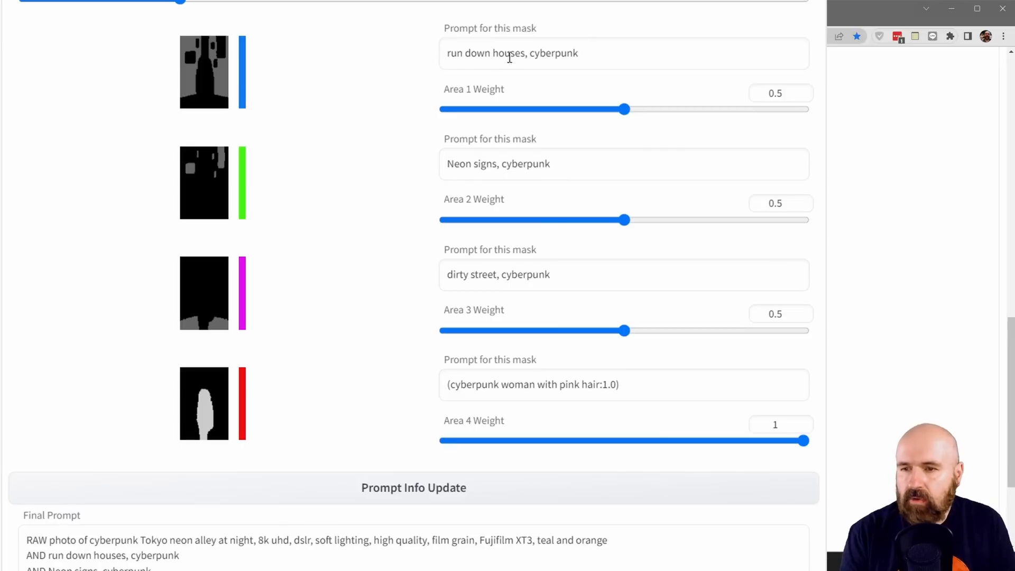
pyautogui.moveTo(446, 177)
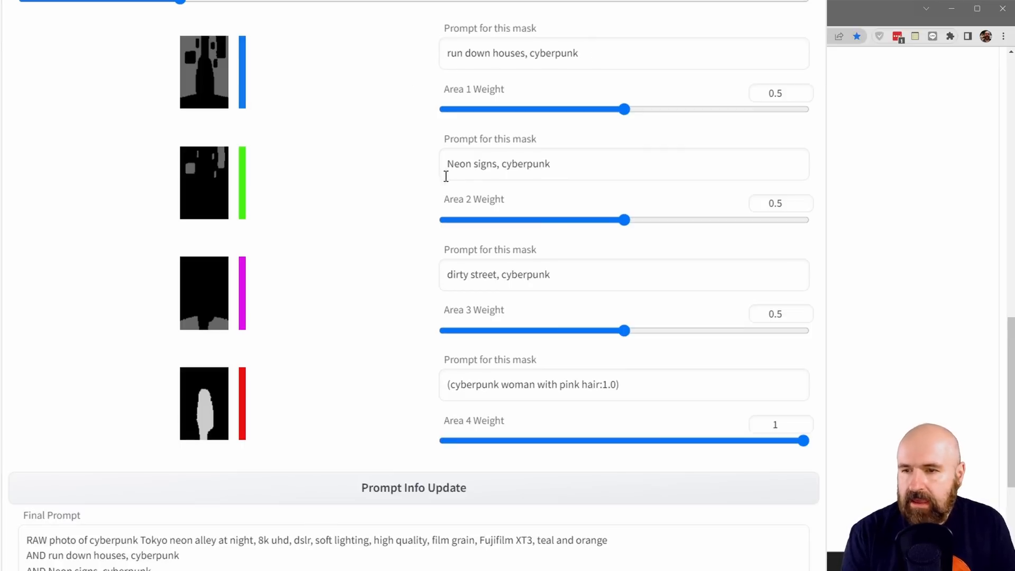
pyautogui.moveTo(520, 220)
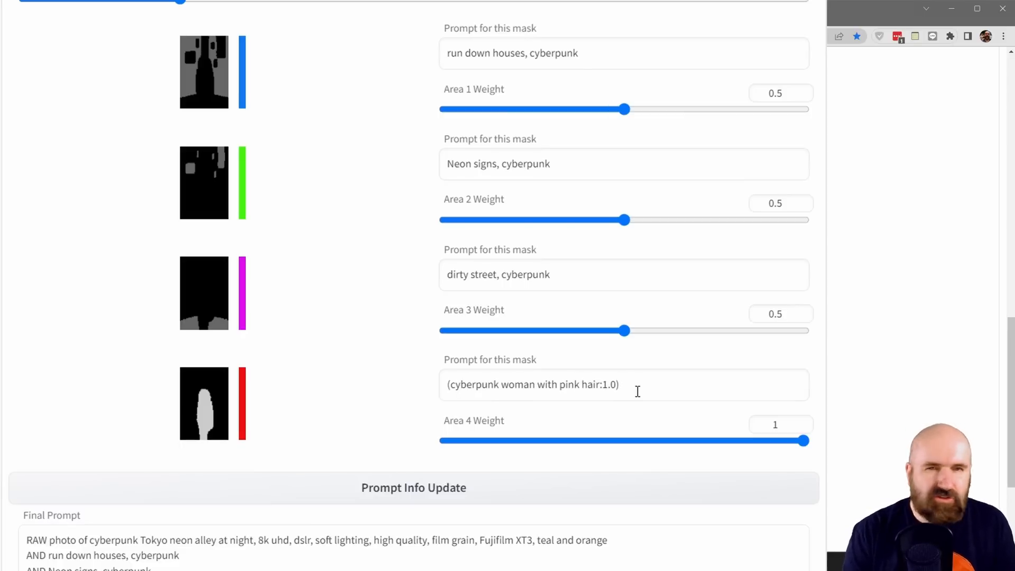
pyautogui.moveTo(682, 390)
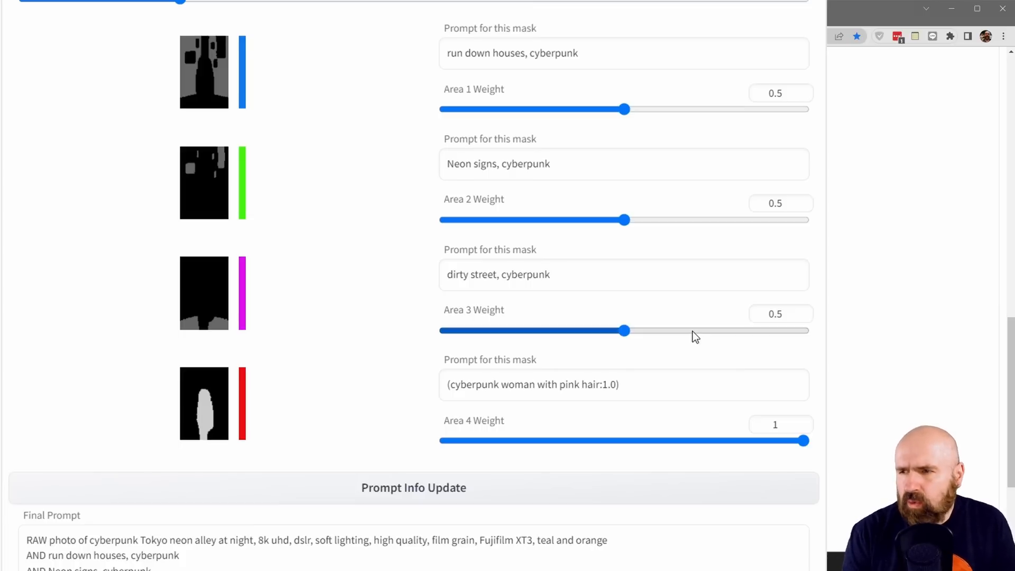
pyautogui.moveTo(560, 306)
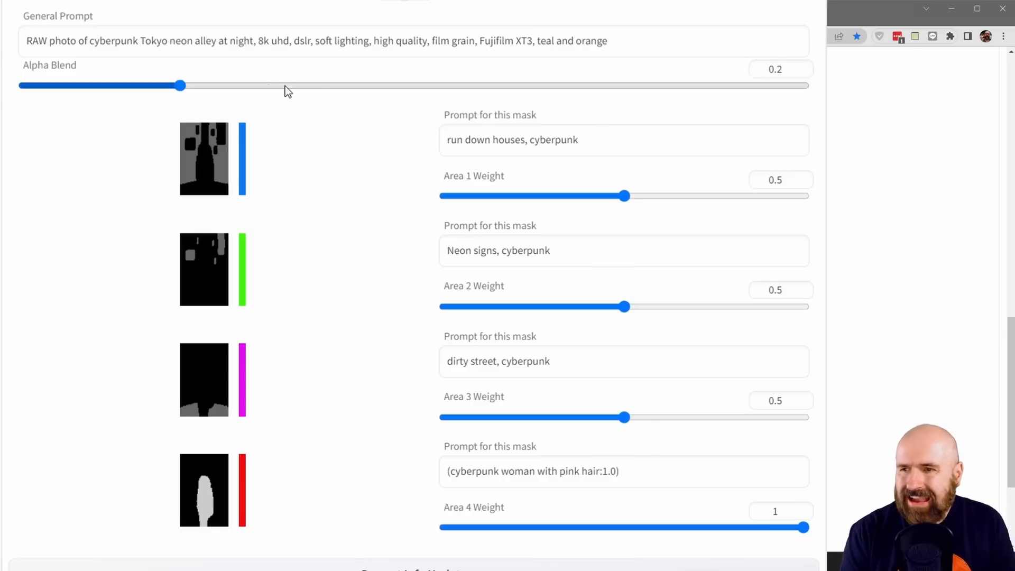
pyautogui.moveTo(381, 110)
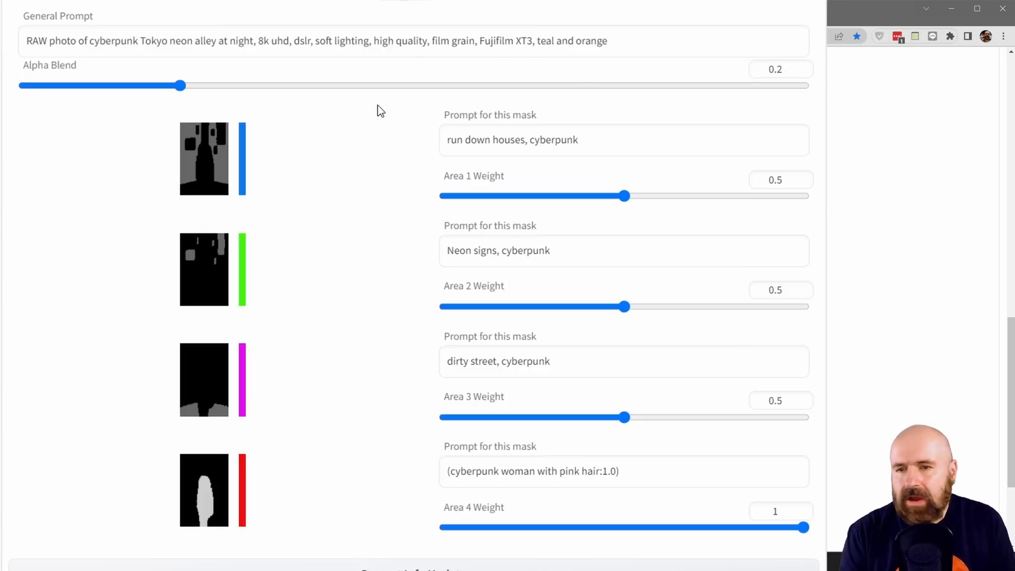
pyautogui.moveTo(397, 115)
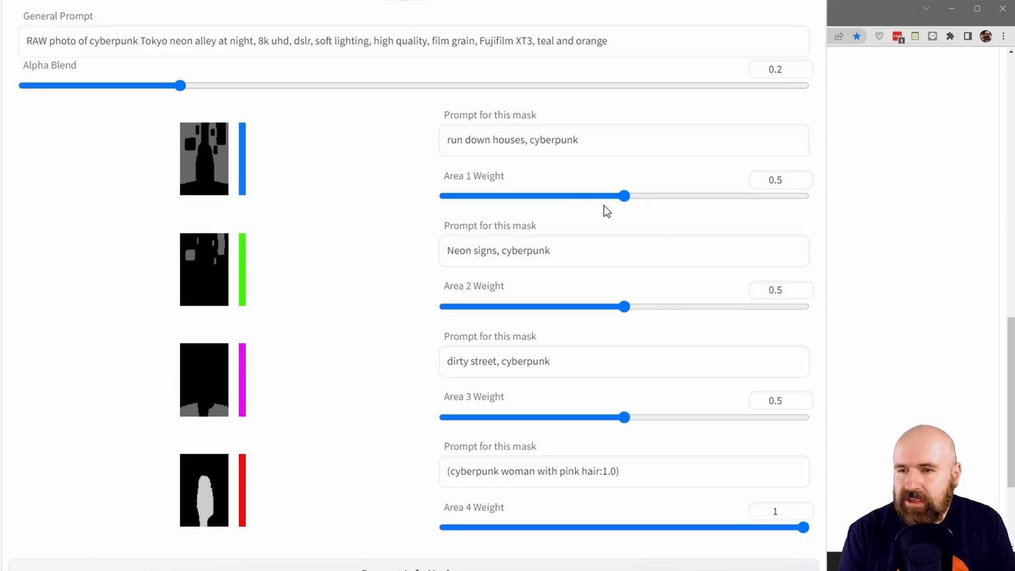
pyautogui.moveTo(238, 413)
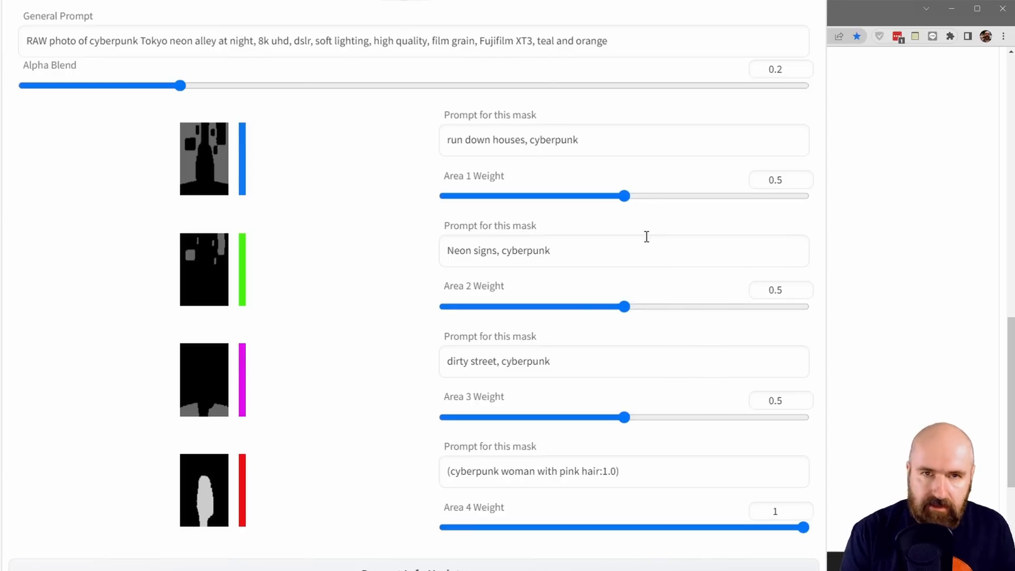
pyautogui.scroll(-3)
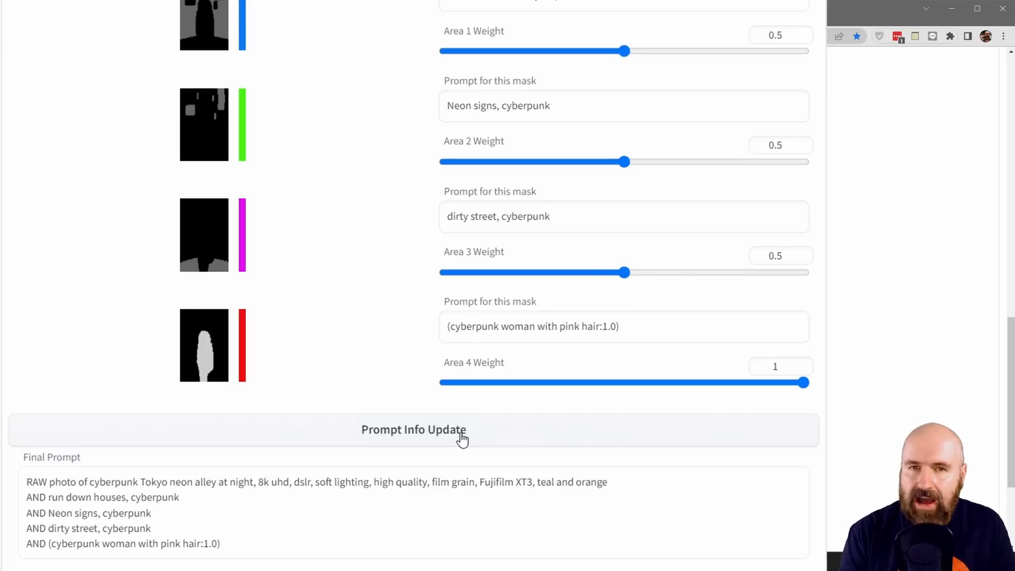
pyautogui.moveTo(461, 404)
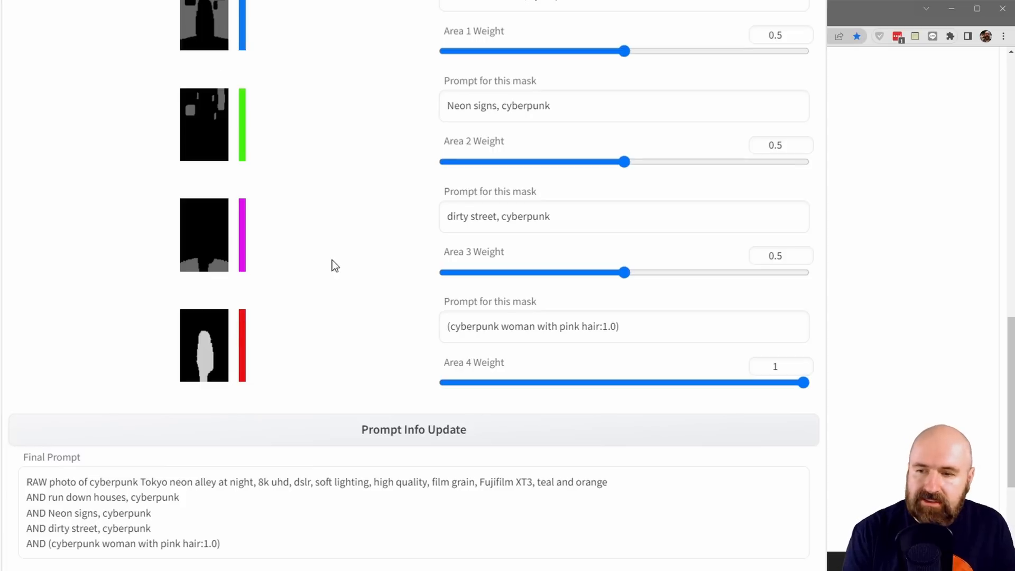
pyautogui.moveTo(240, 74)
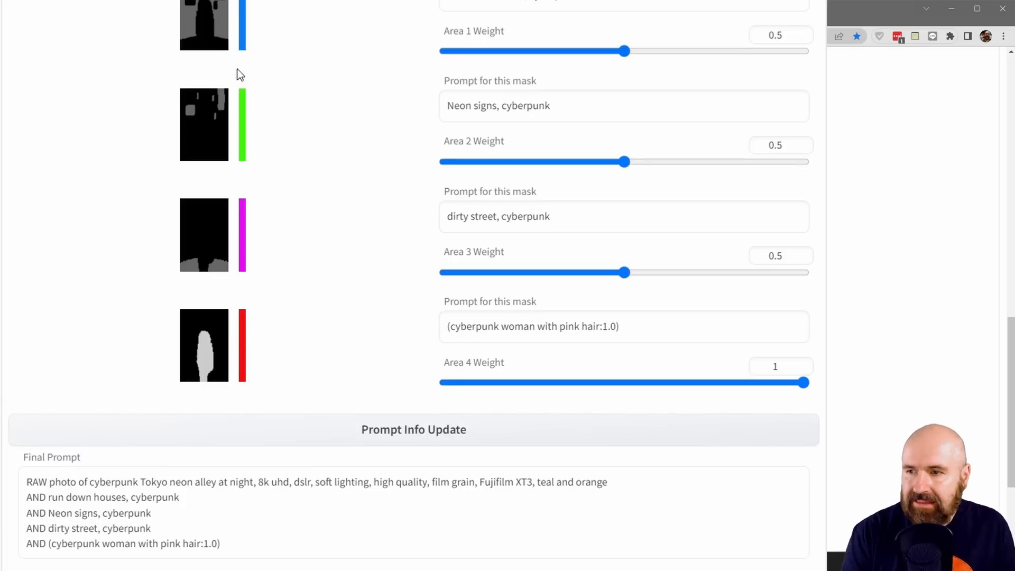
pyautogui.moveTo(417, 305)
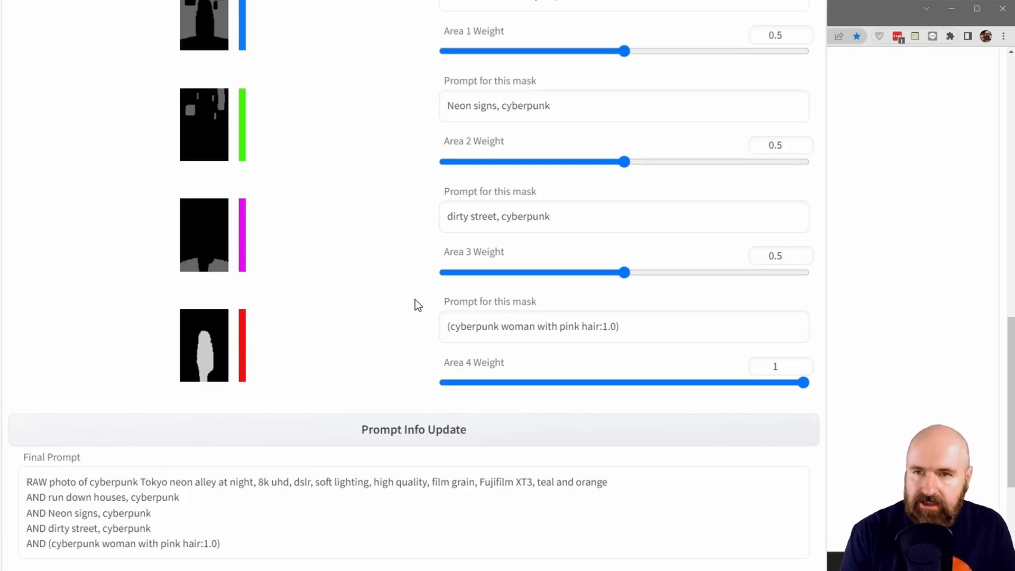
pyautogui.scroll(-3)
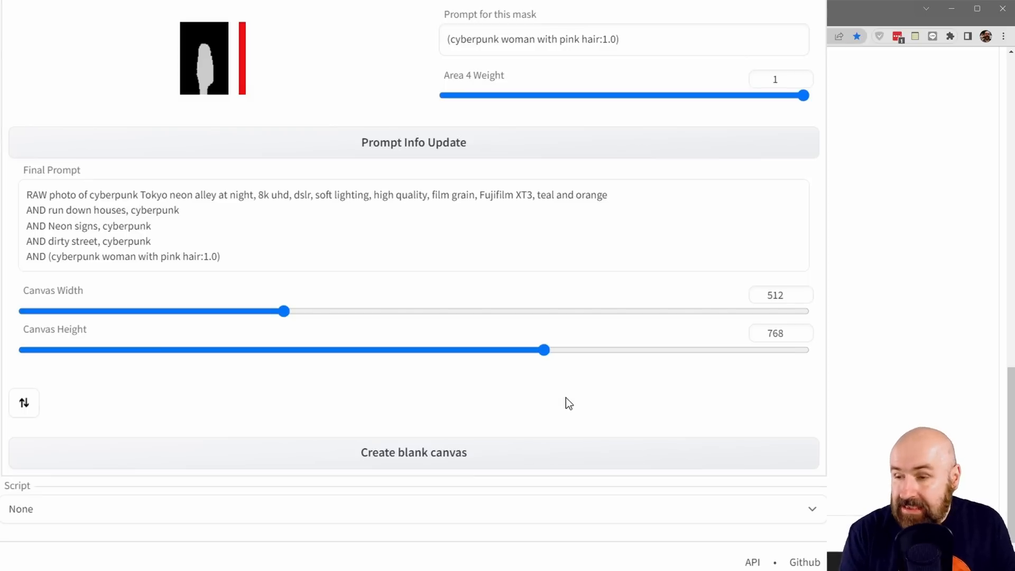
pyautogui.moveTo(82, 331)
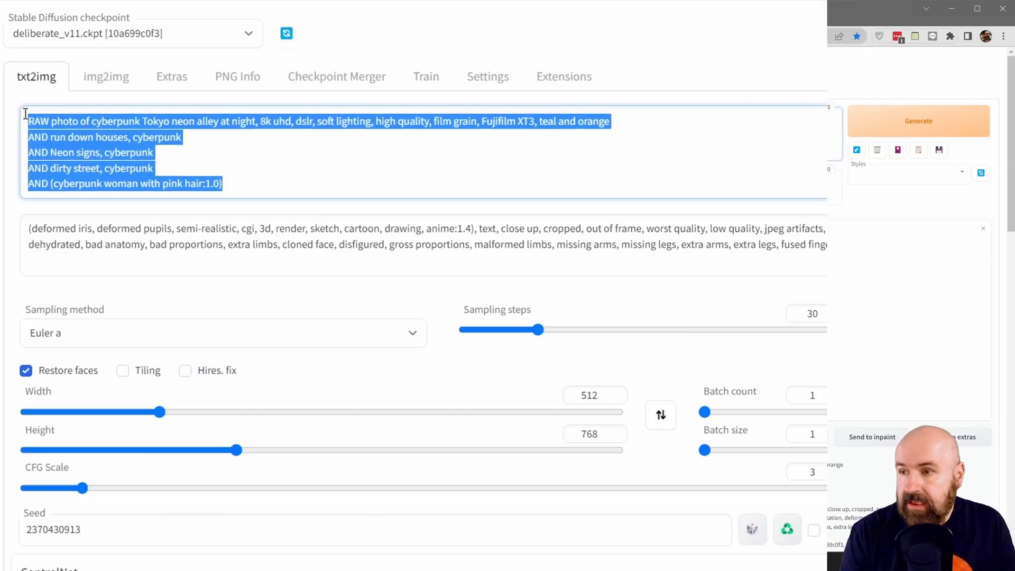
pyautogui.moveTo(432, 165)
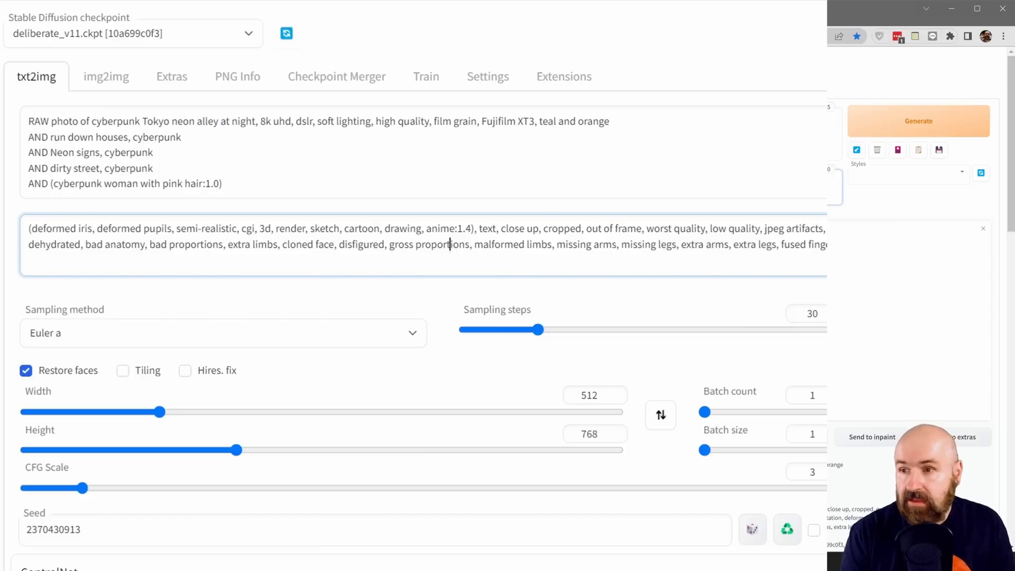
# Paste the Latent Couple Final Prompt with four AND mask prompts into the txt2img positive prompt
pyautogui.scroll(-3)
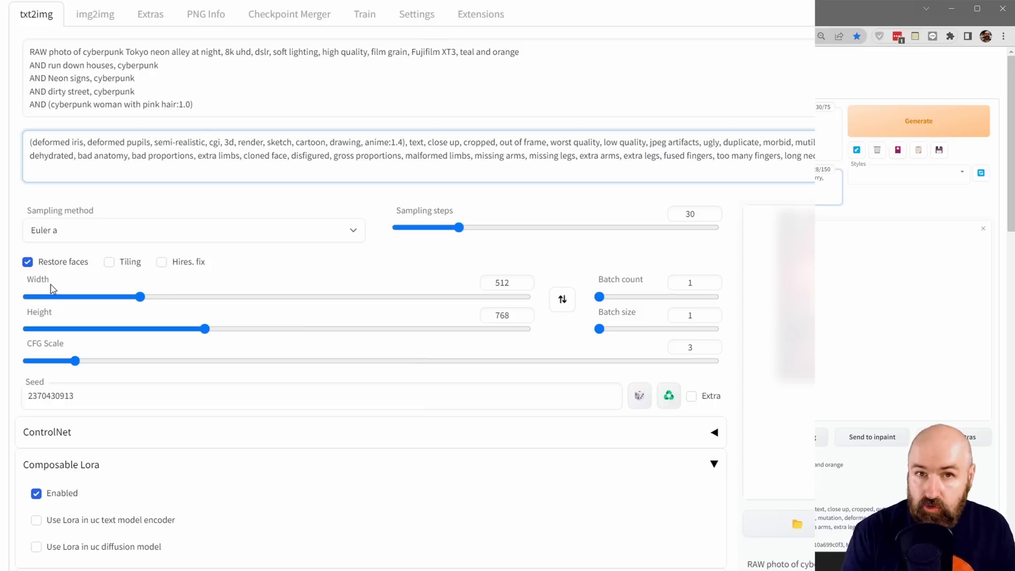
pyautogui.click(385, 155)
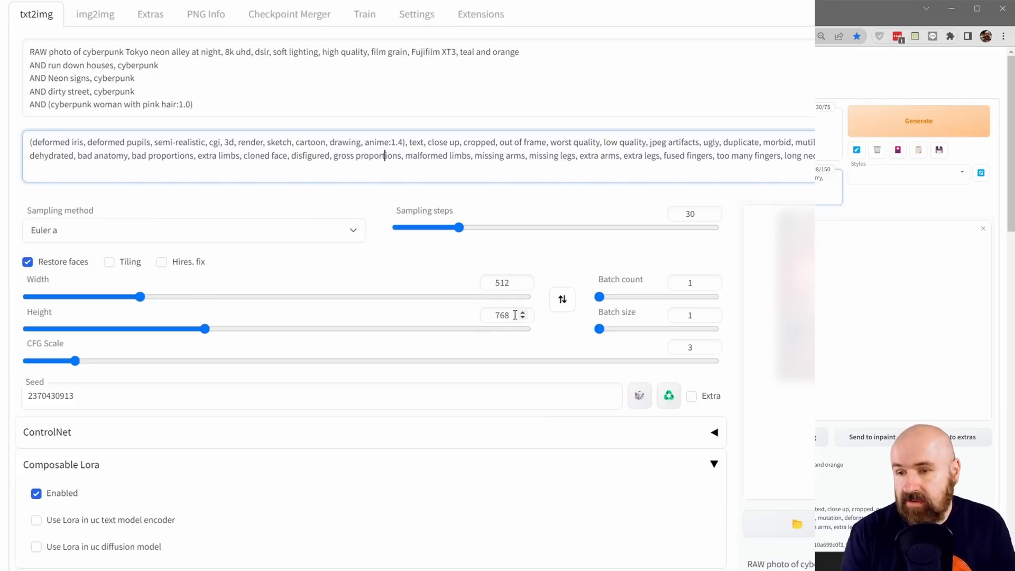
pyautogui.moveTo(174, 362)
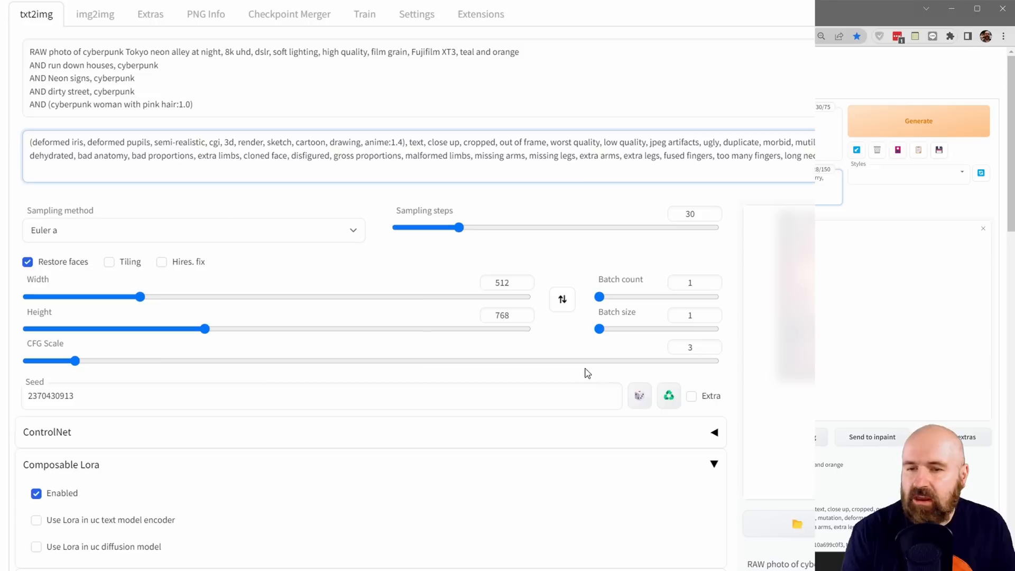
pyautogui.moveTo(290, 399)
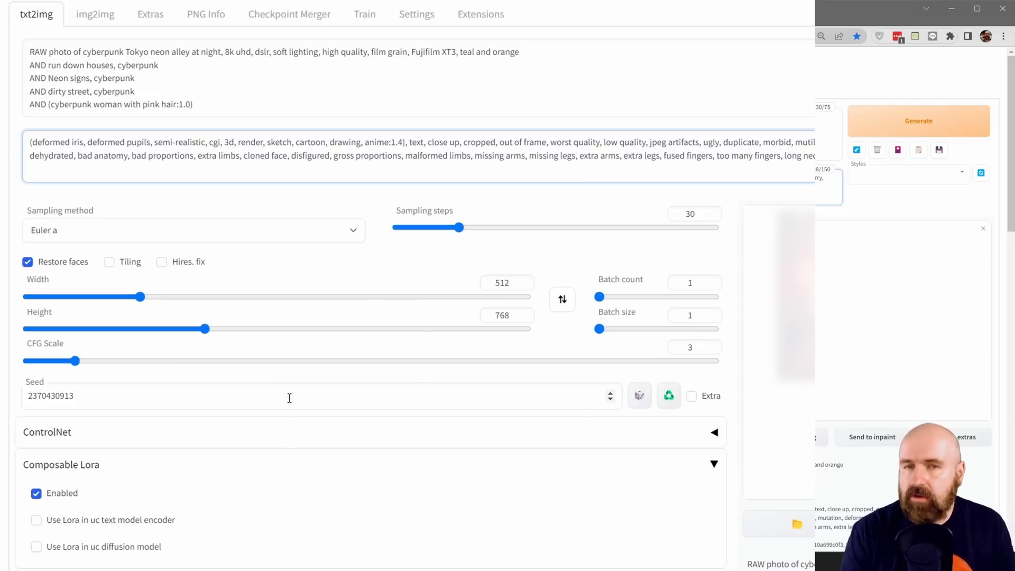
pyautogui.click(385, 155)
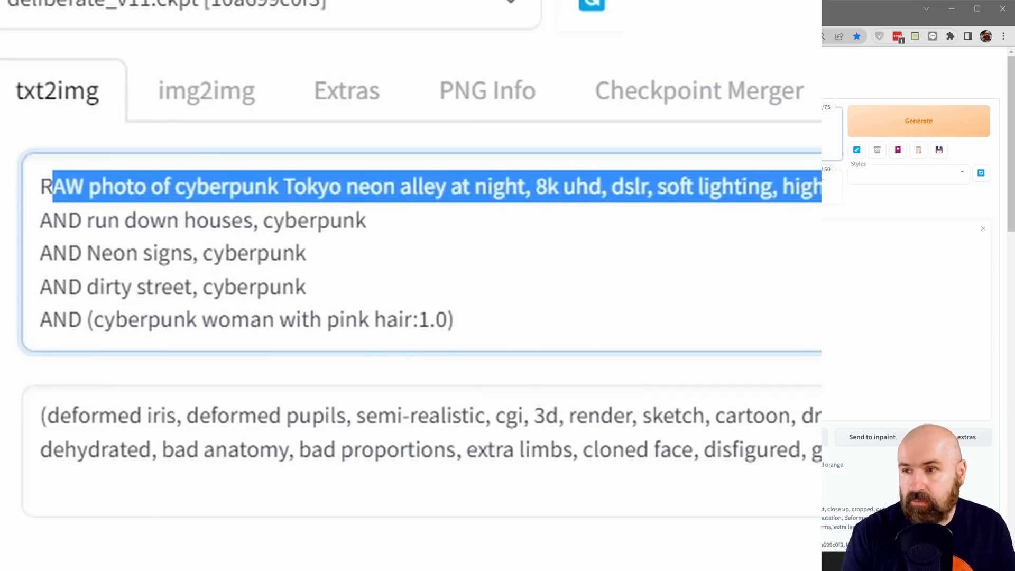
pyautogui.click(306, 286)
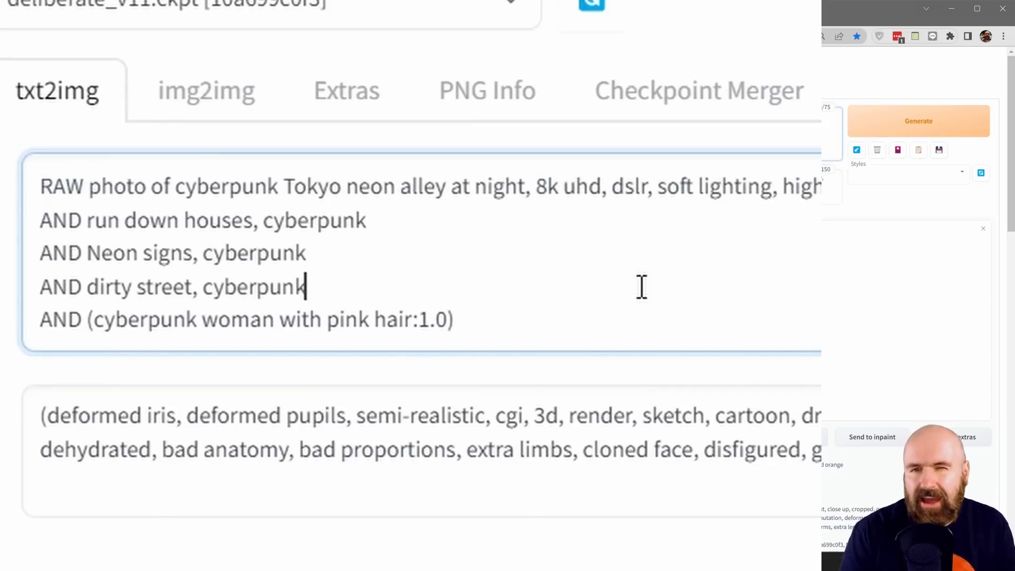
pyautogui.scroll(-3)
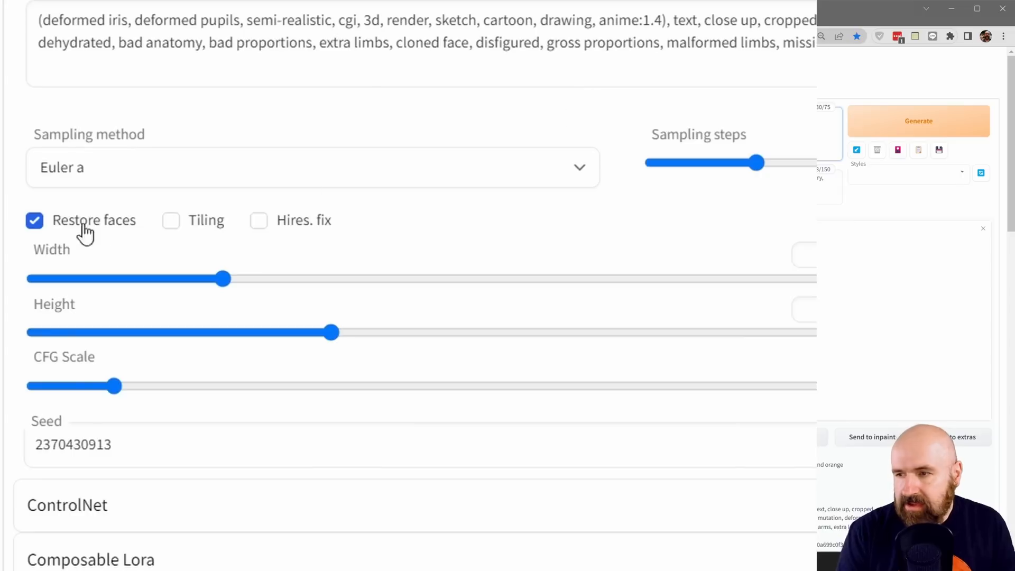
pyautogui.moveTo(59, 238)
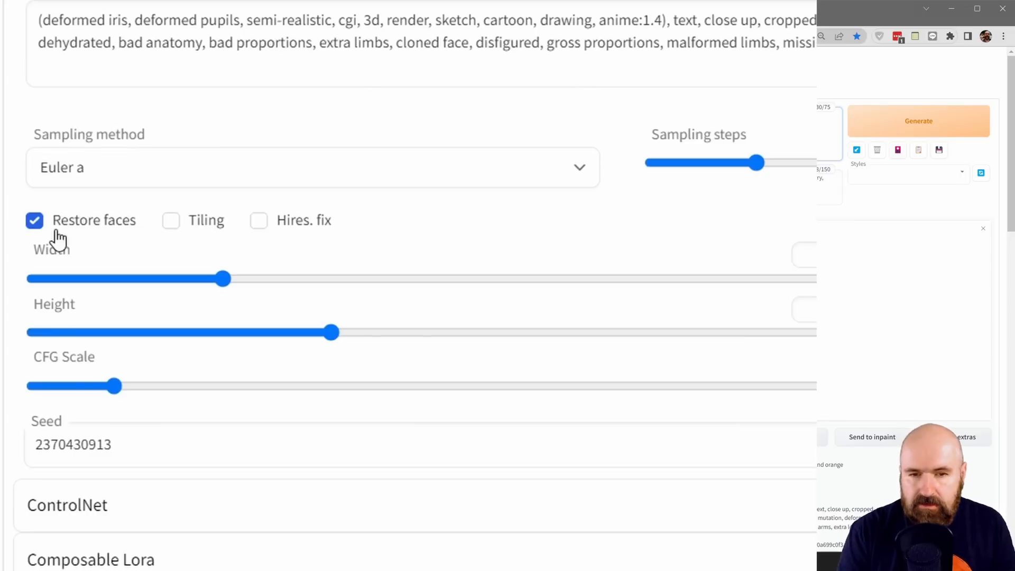
pyautogui.moveTo(304, 233)
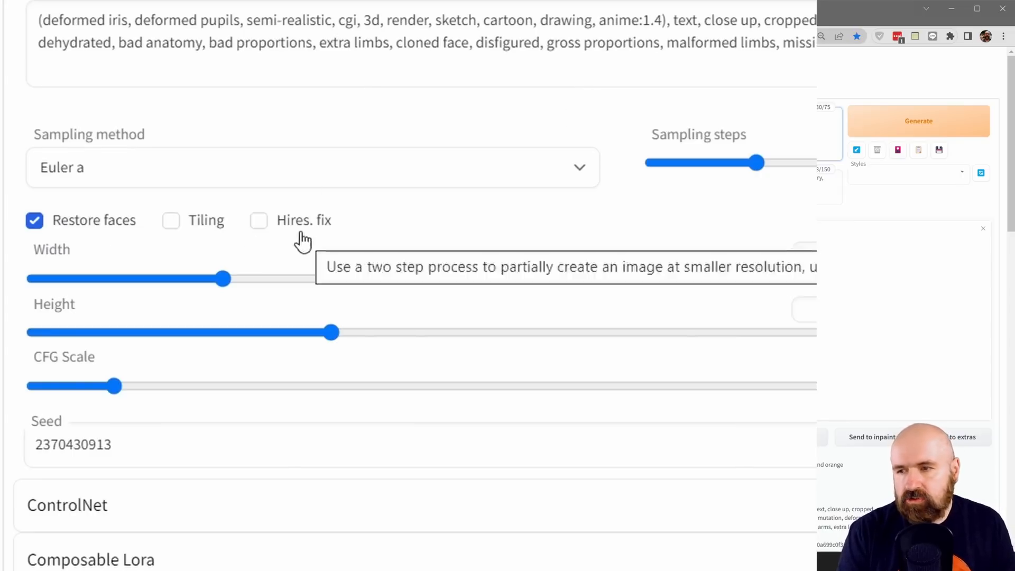
pyautogui.moveTo(298, 229)
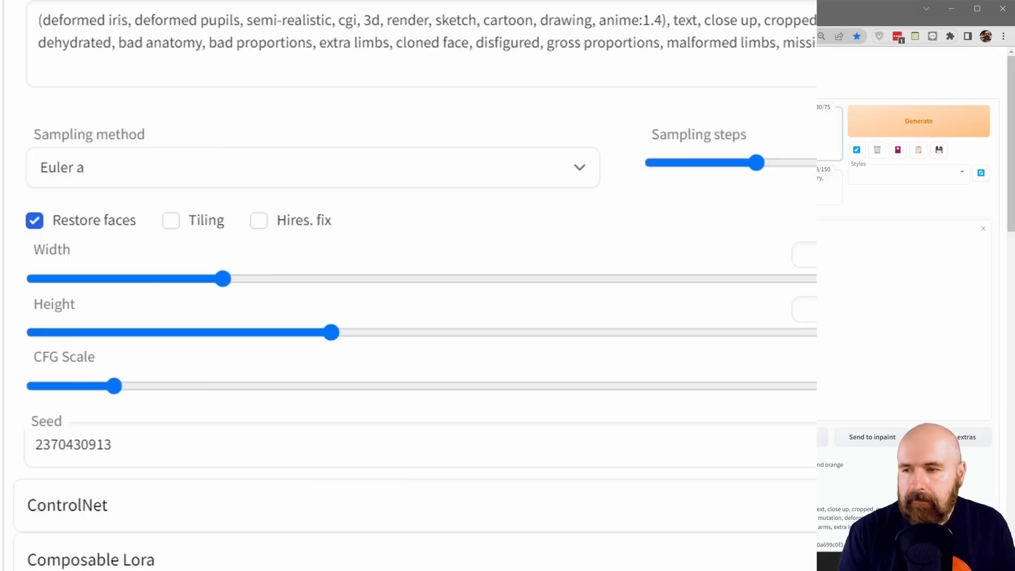
pyautogui.moveTo(207, 271)
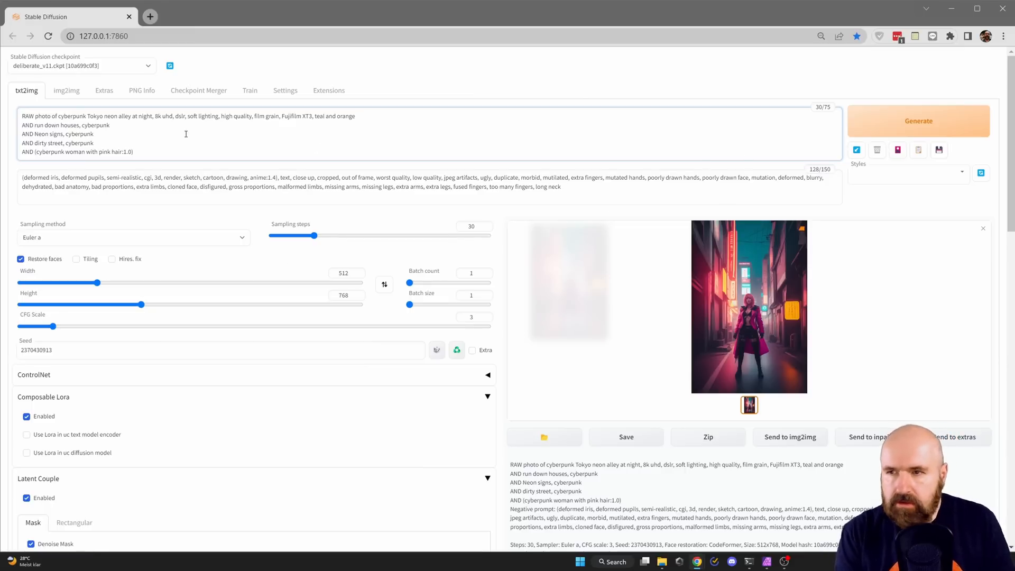
pyautogui.moveTo(427, 272)
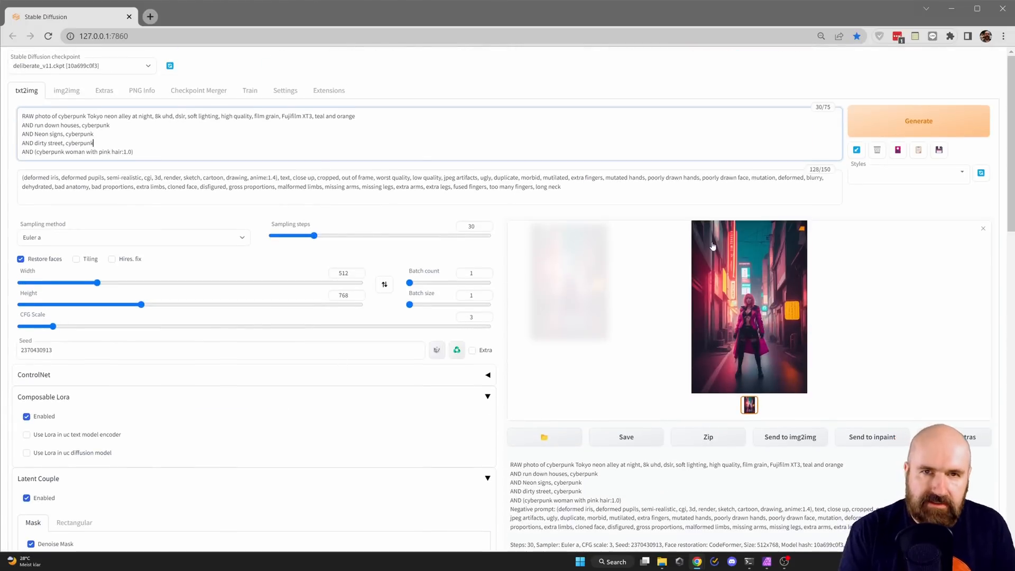
pyautogui.moveTo(659, 250)
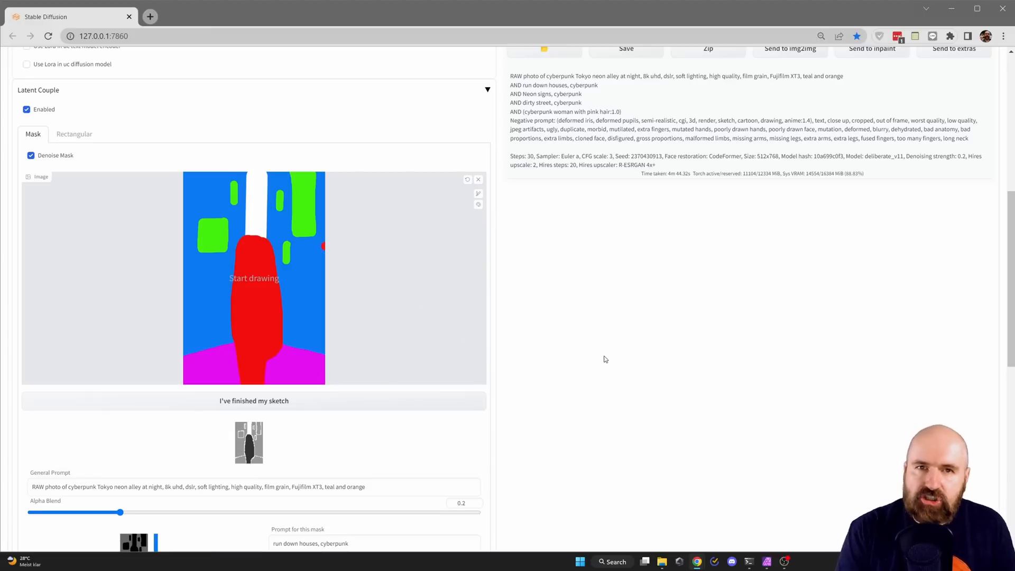
pyautogui.moveTo(525, 356)
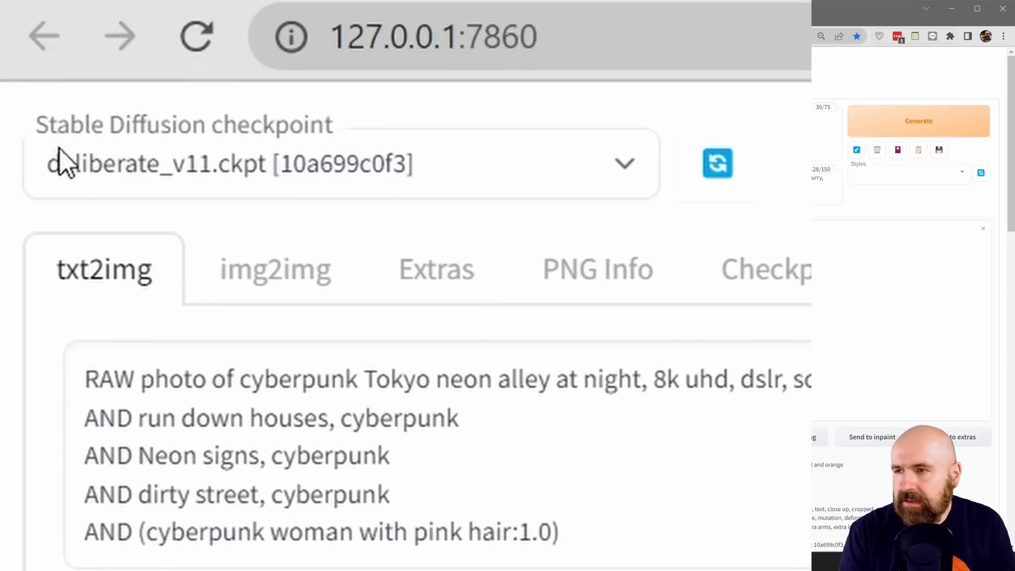
pyautogui.moveTo(214, 192)
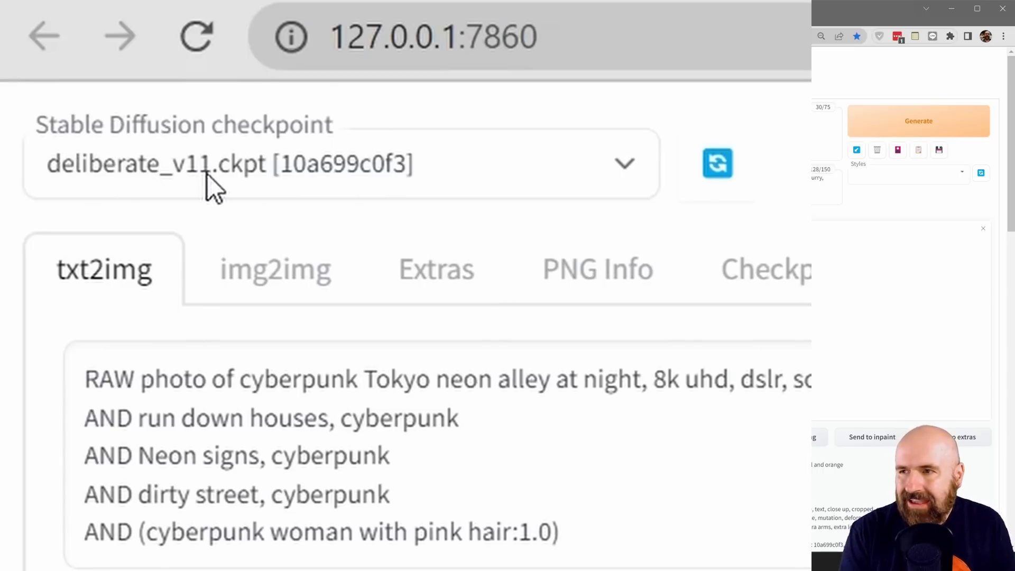